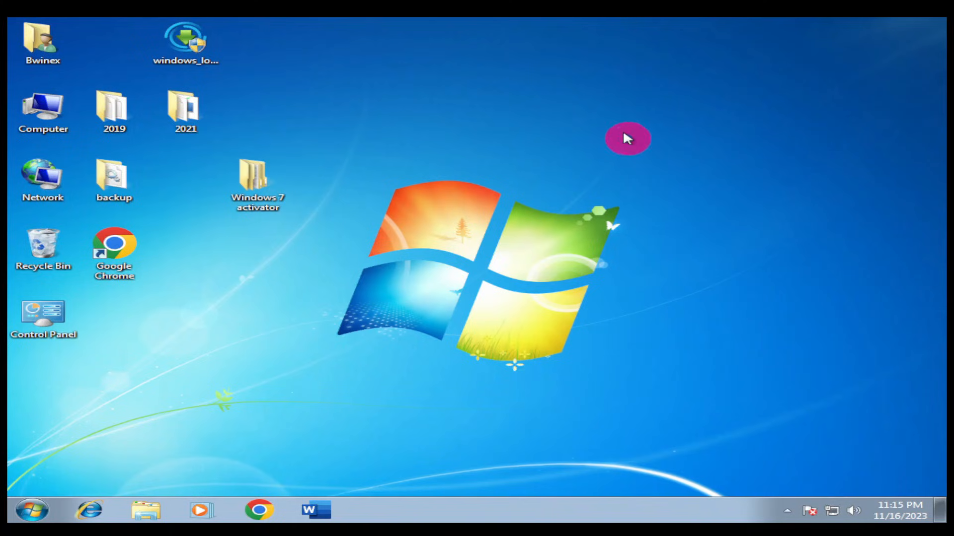
pyautogui.moveTo(243, 392)
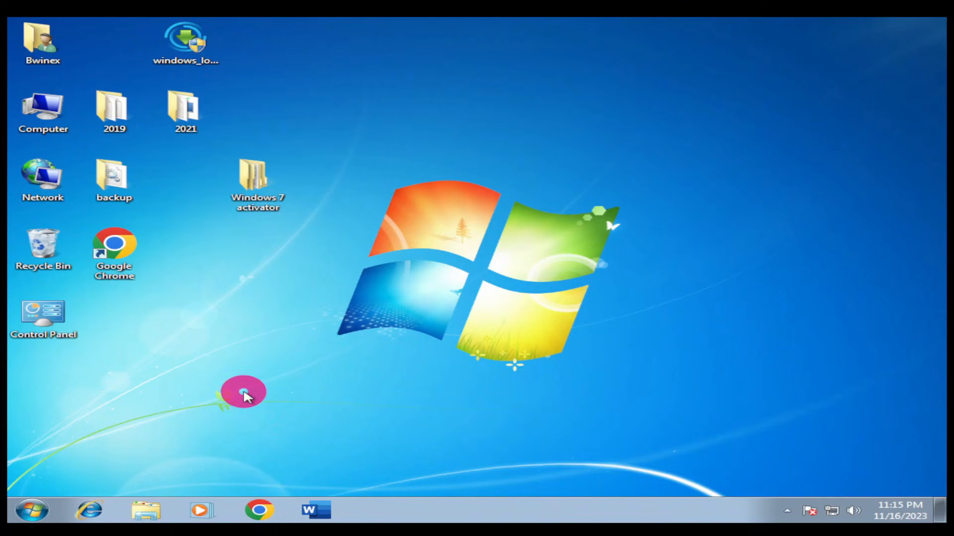
pyautogui.moveTo(587, 356)
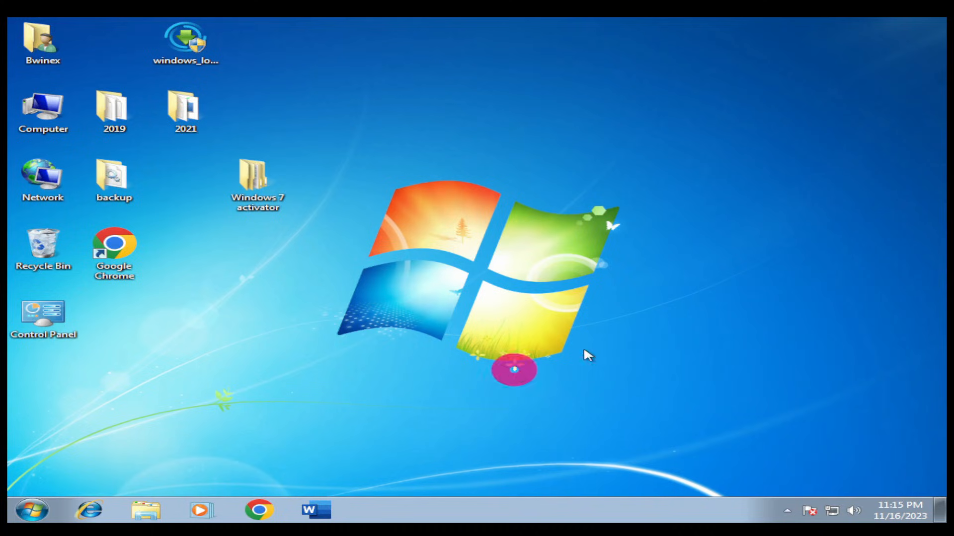
# Launch Chrome from the taskbar and search Google for "download windows 10".
pyautogui.click(32, 509)
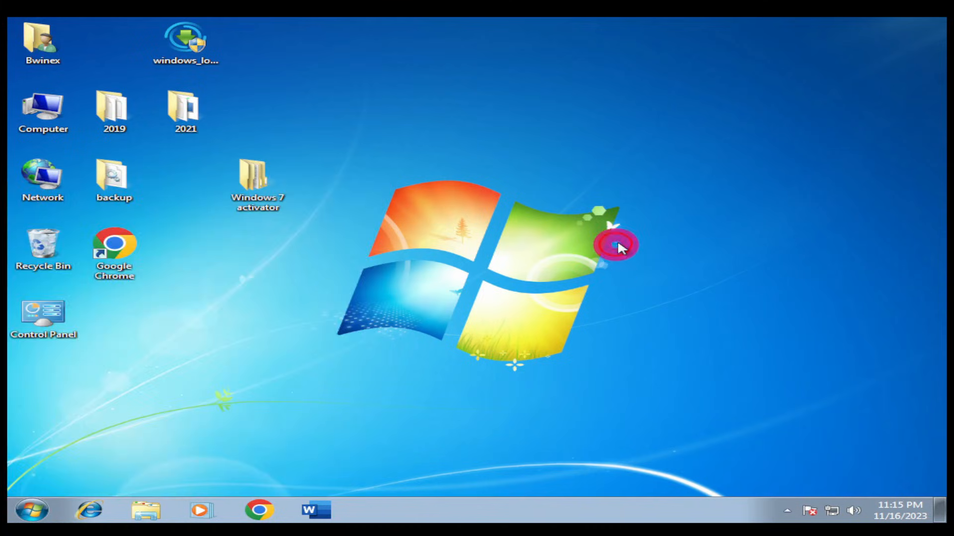
pyautogui.click(257, 186)
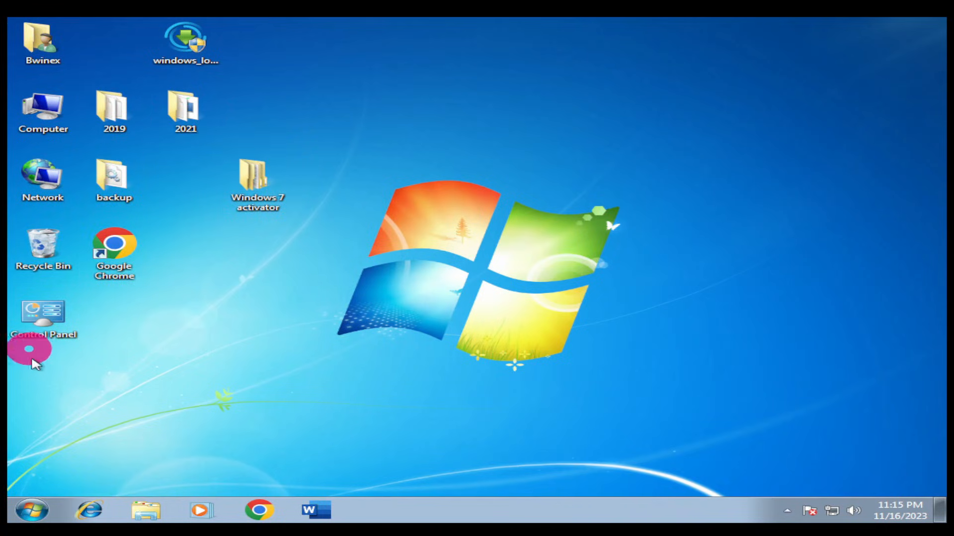
pyautogui.moveTo(270, 486)
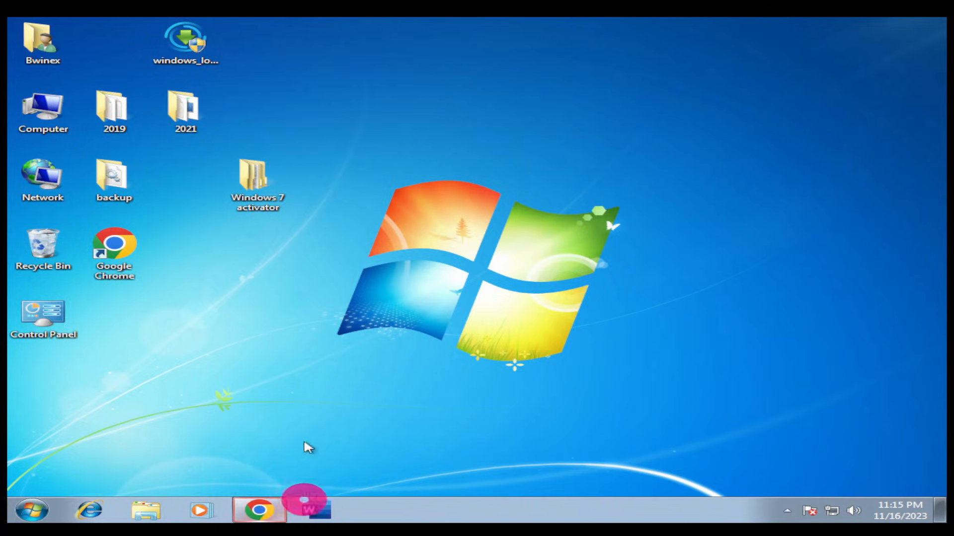
pyautogui.click(259, 510)
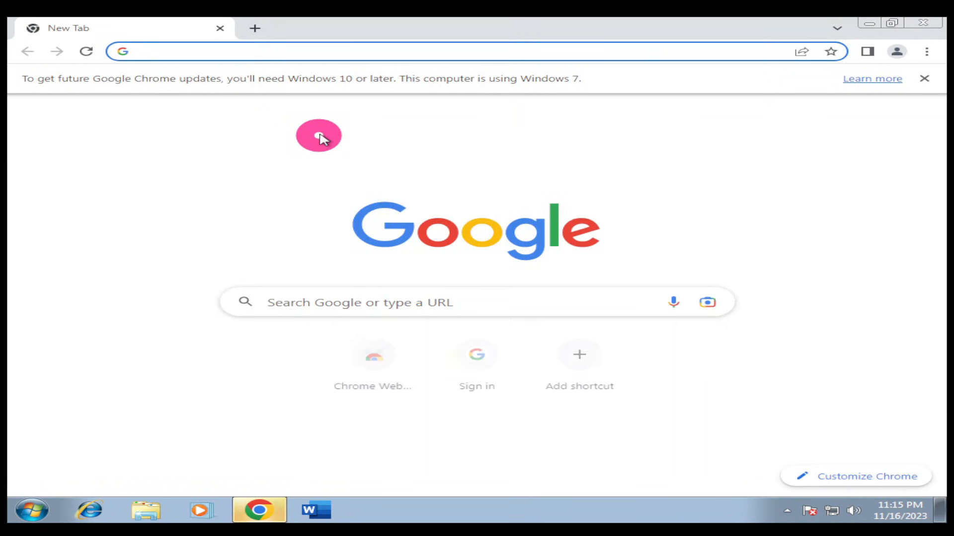
pyautogui.write('d')
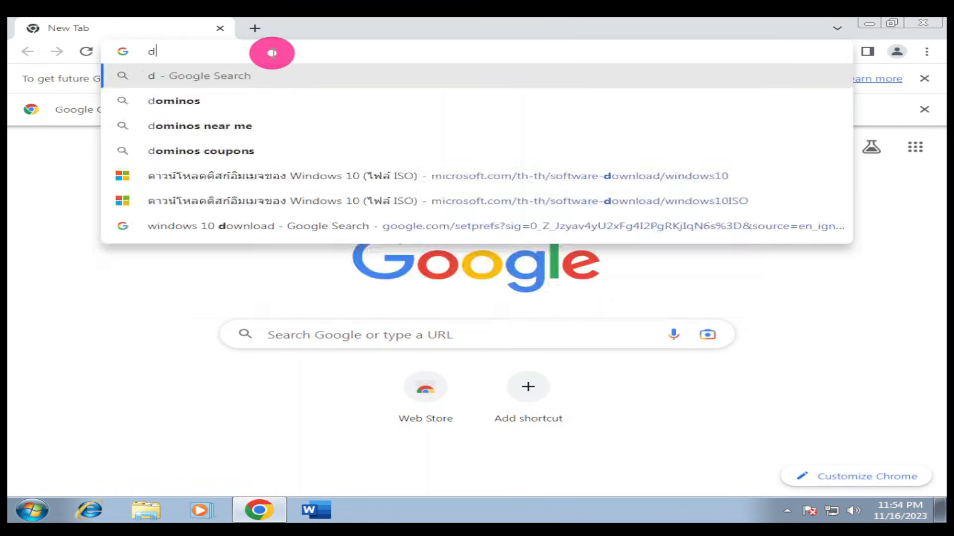
pyautogui.write('ownload windows 10')
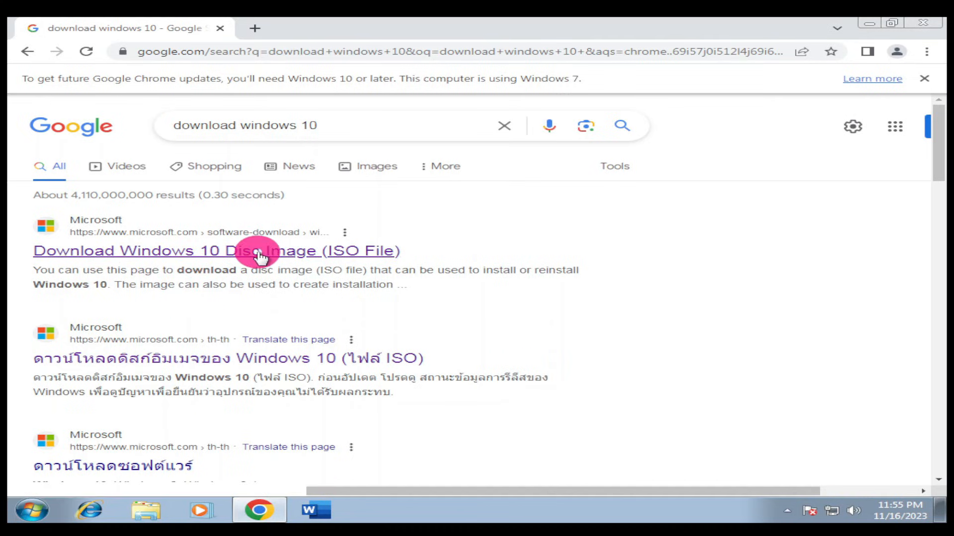
pyautogui.moveTo(343, 267)
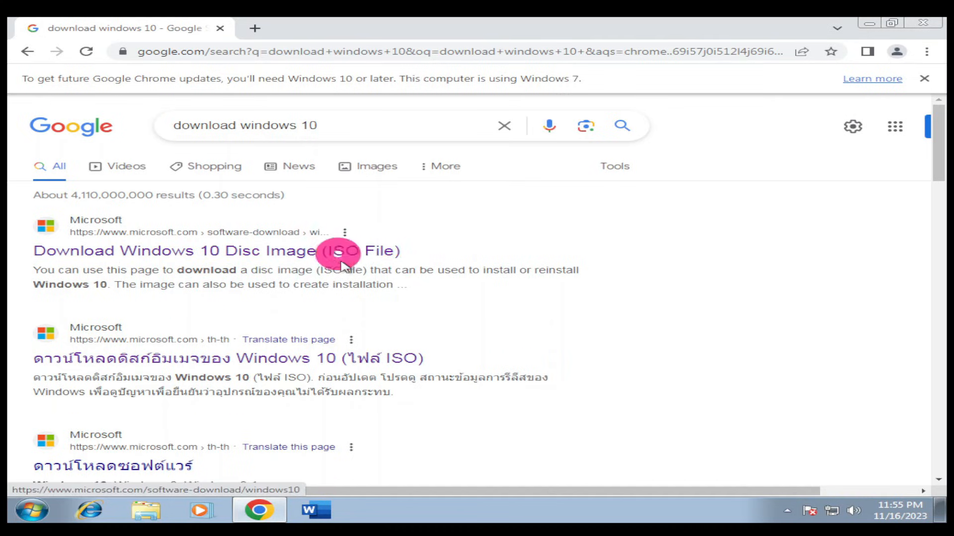
pyautogui.moveTo(364, 237)
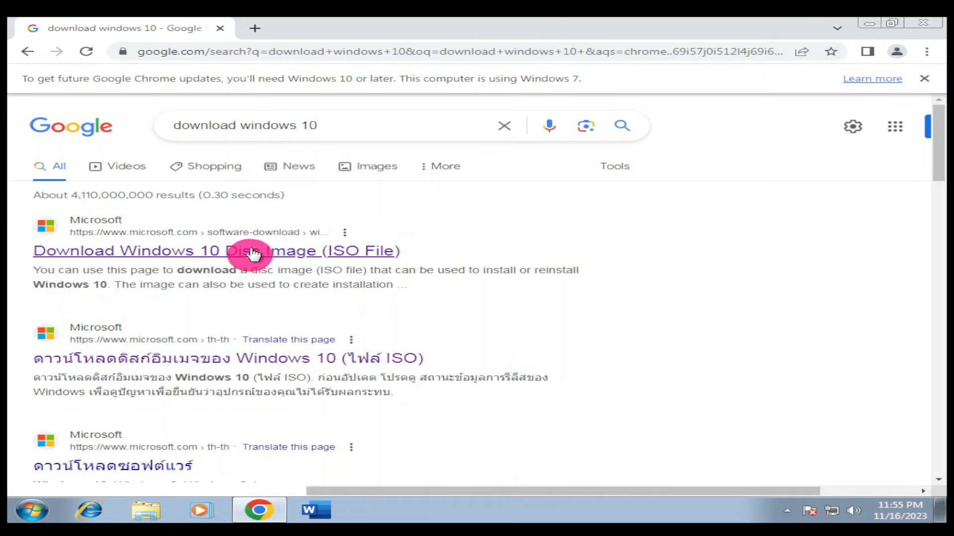
# Go to the Download Windows 10 Disc Image (ISO File) result and translate it to English.
pyautogui.click(253, 250)
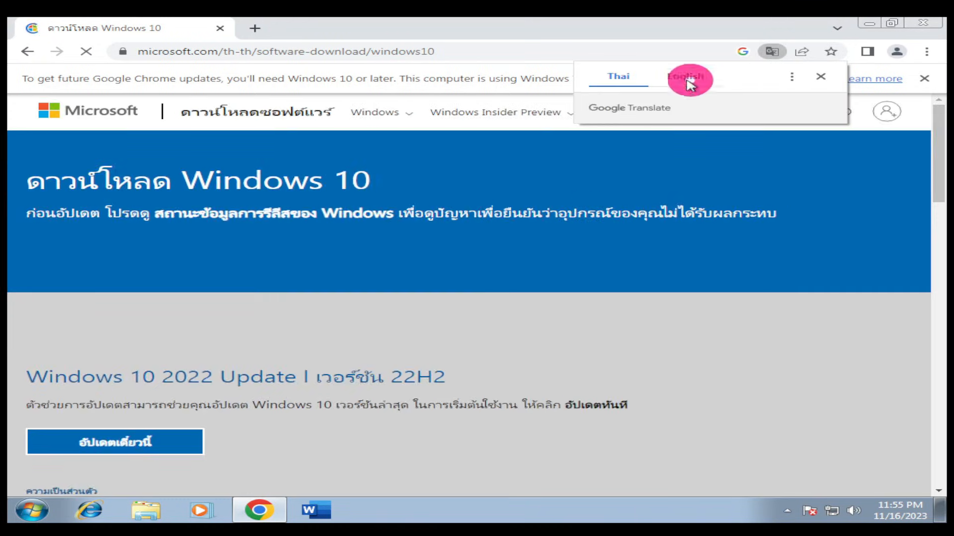
pyautogui.click(685, 77)
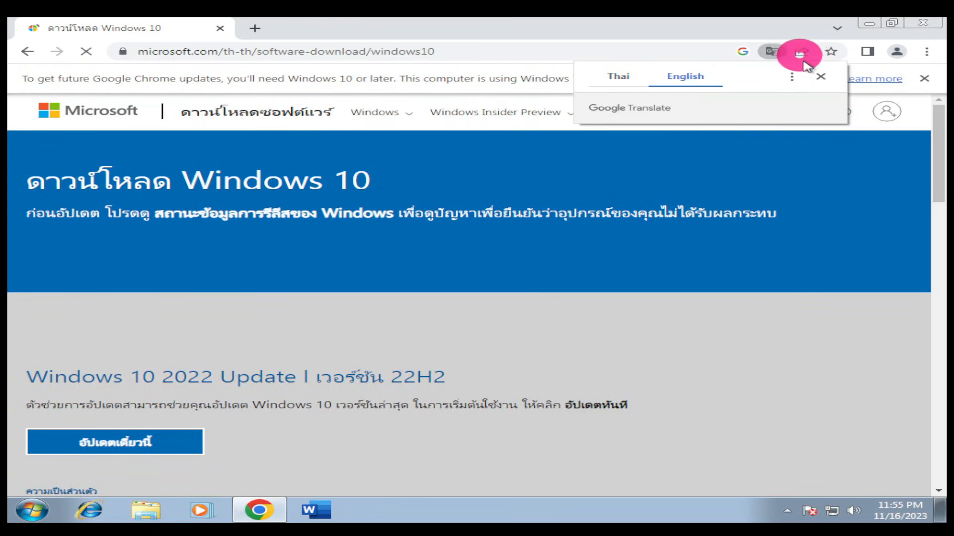
pyautogui.click(820, 77)
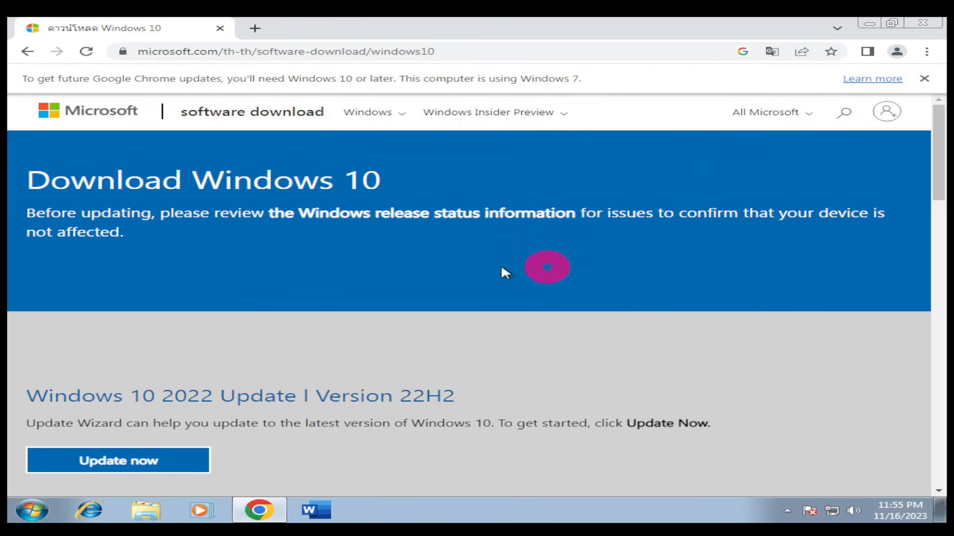
# Scroll through the translated Microsoft download page to review its contents.
pyautogui.scroll(-3)
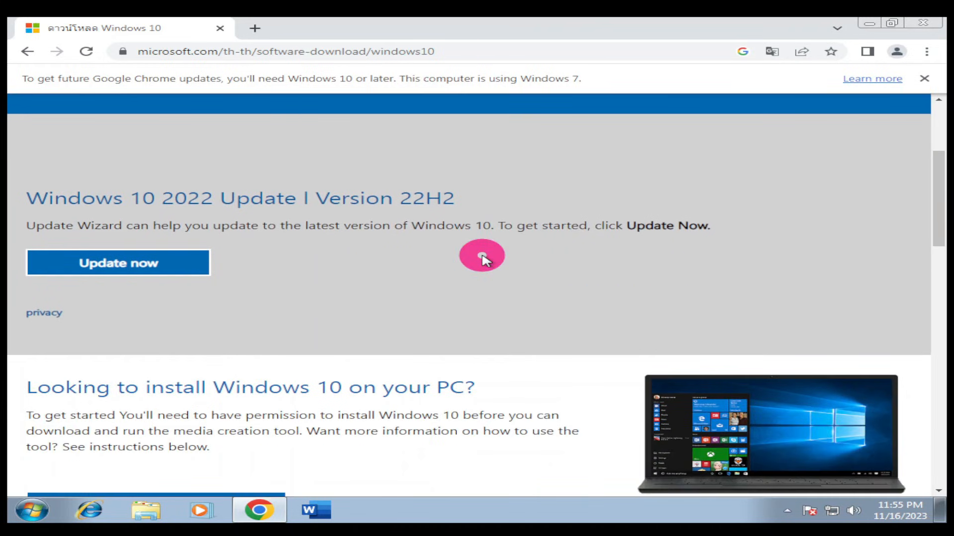
pyautogui.scroll(-3)
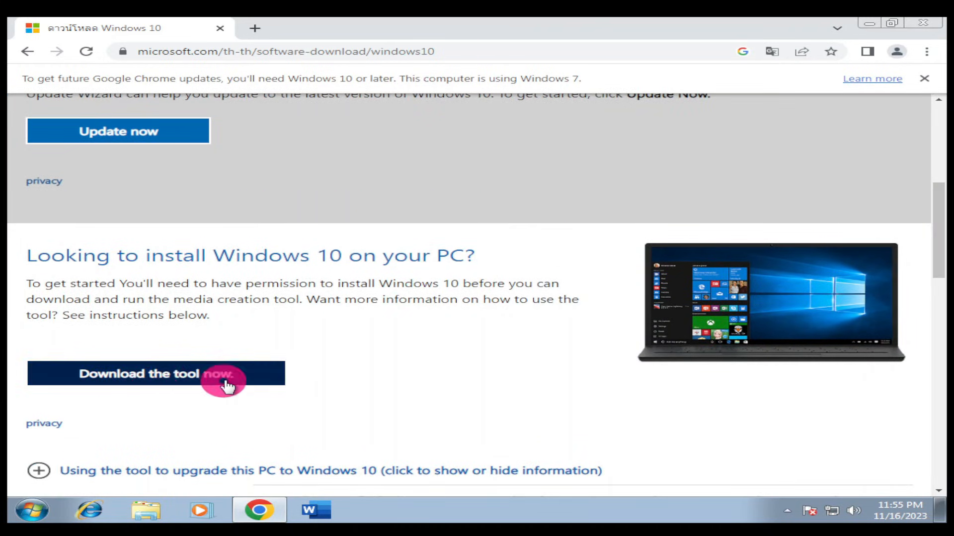
pyautogui.moveTo(133, 154)
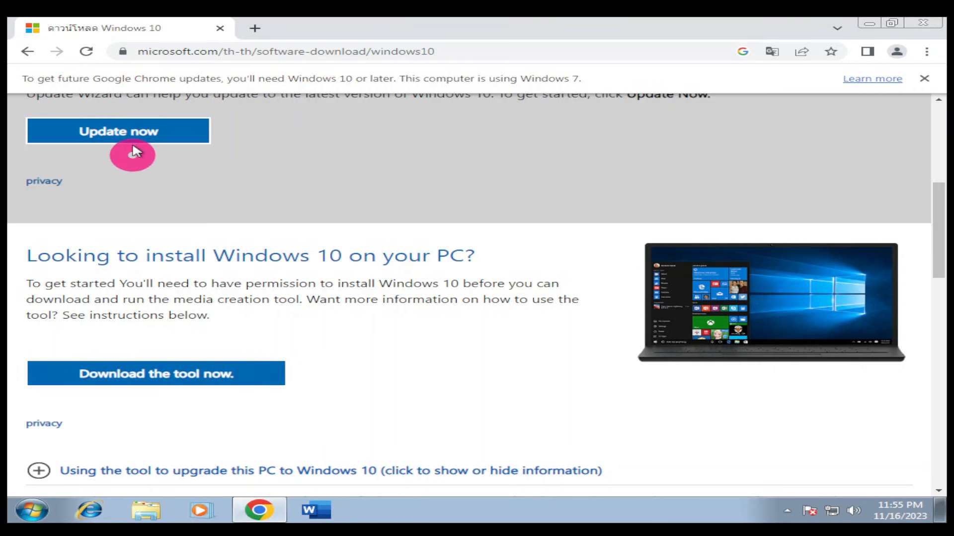
pyautogui.scroll(-3)
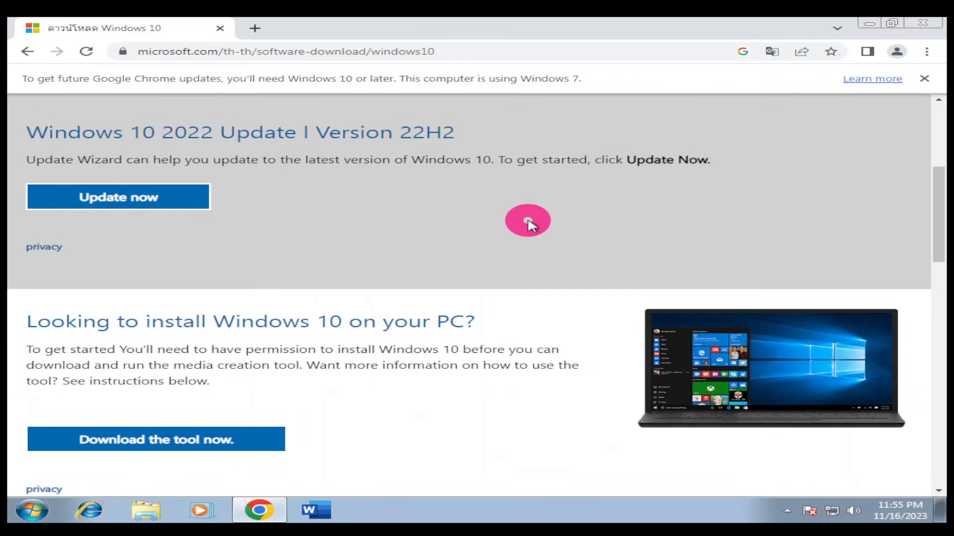
pyautogui.scroll(3)
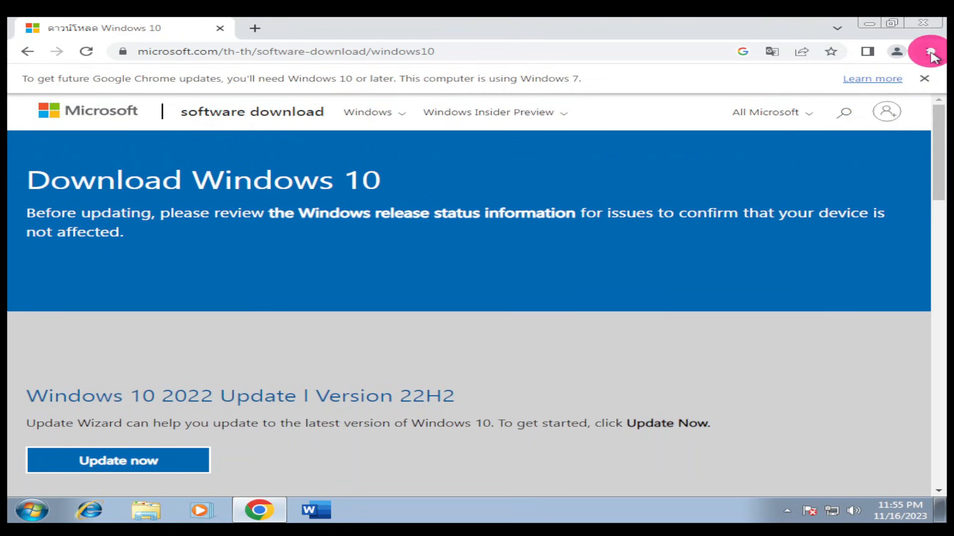
# Bring up Developer tools beside the page and show the Network conditions panel.
pyautogui.click(930, 50)
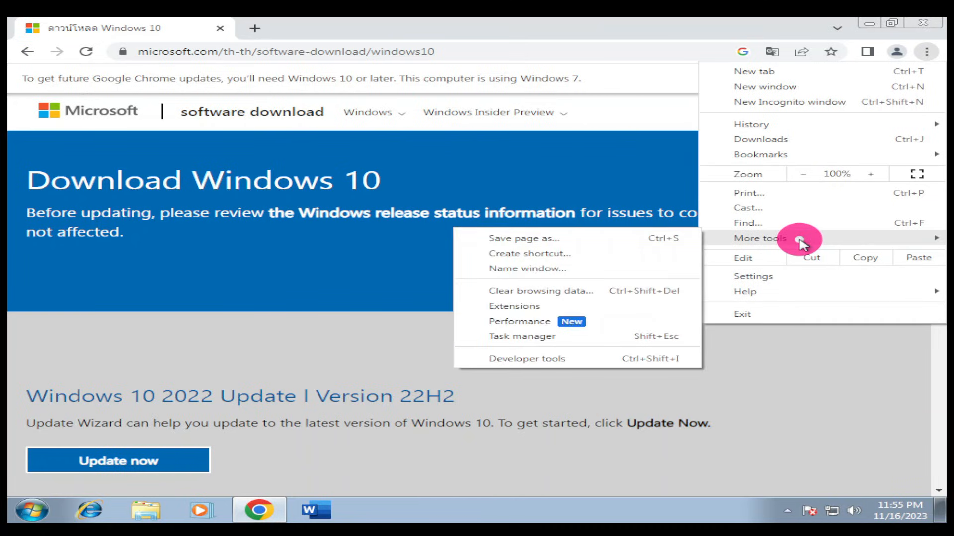
pyautogui.moveTo(533, 320)
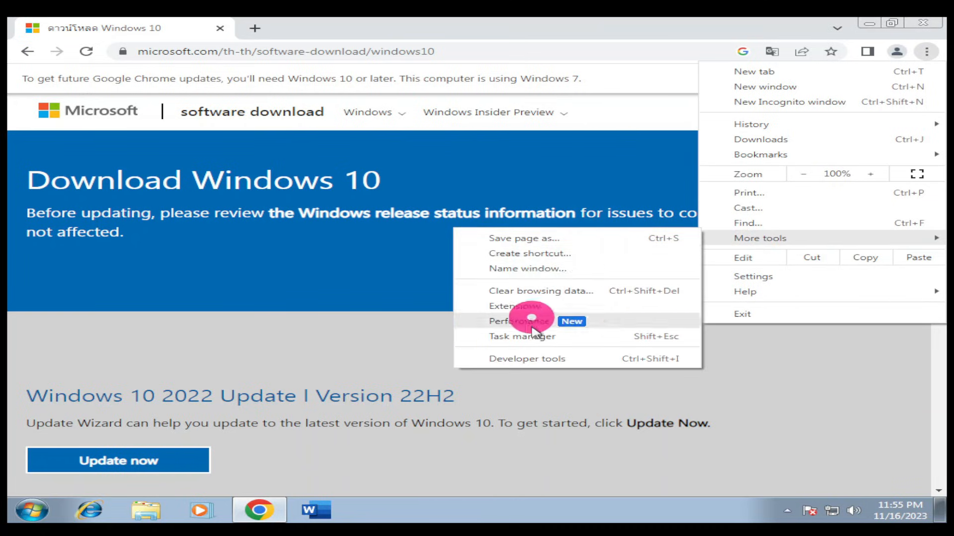
pyautogui.click(531, 355)
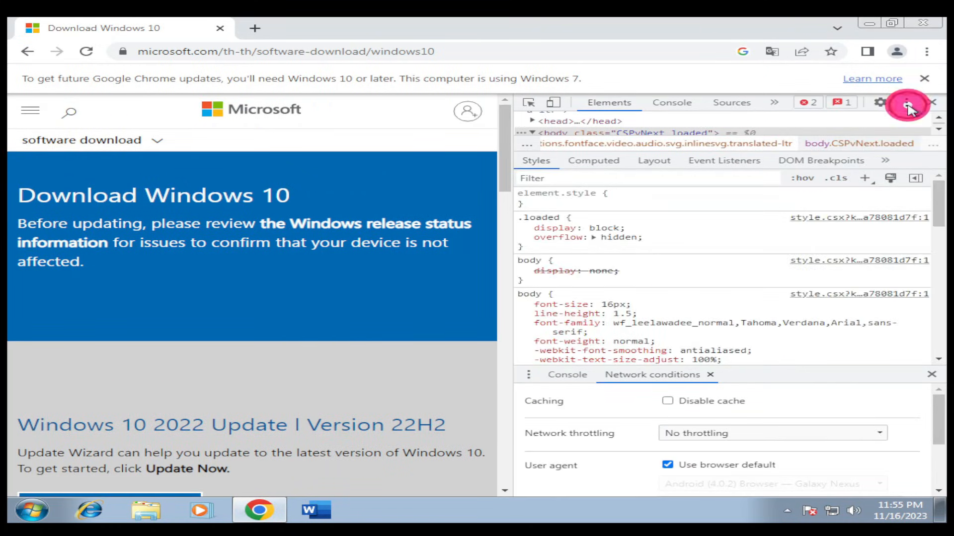
pyautogui.click(908, 103)
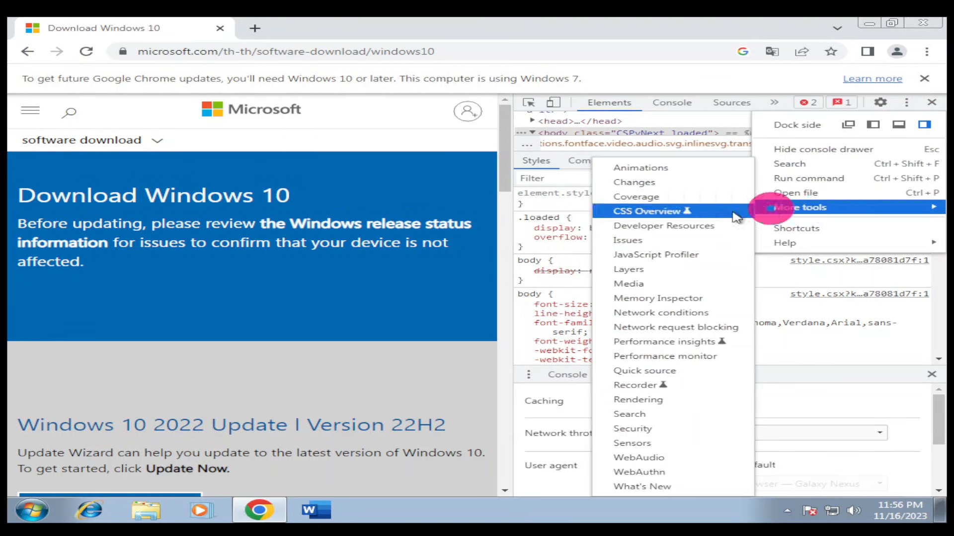
pyautogui.moveTo(637, 313)
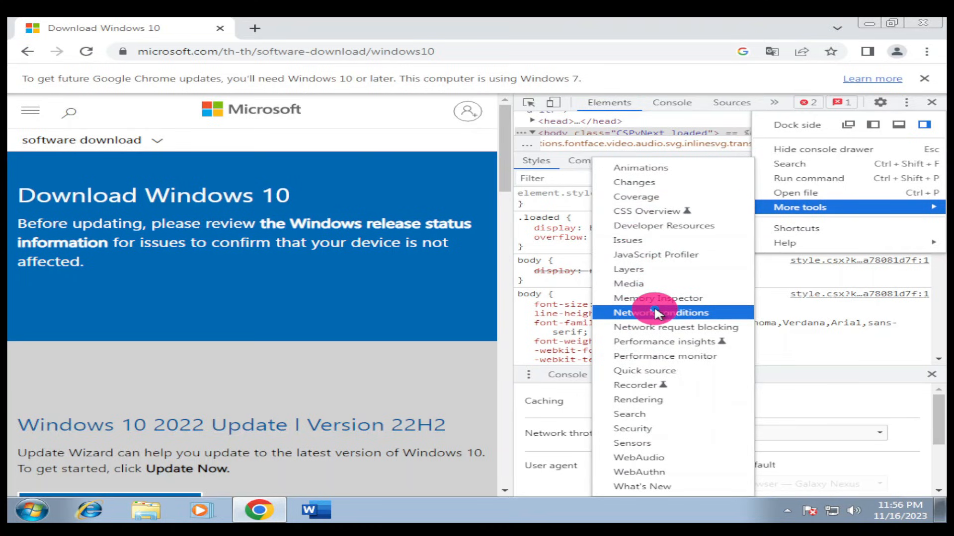
pyautogui.click(660, 313)
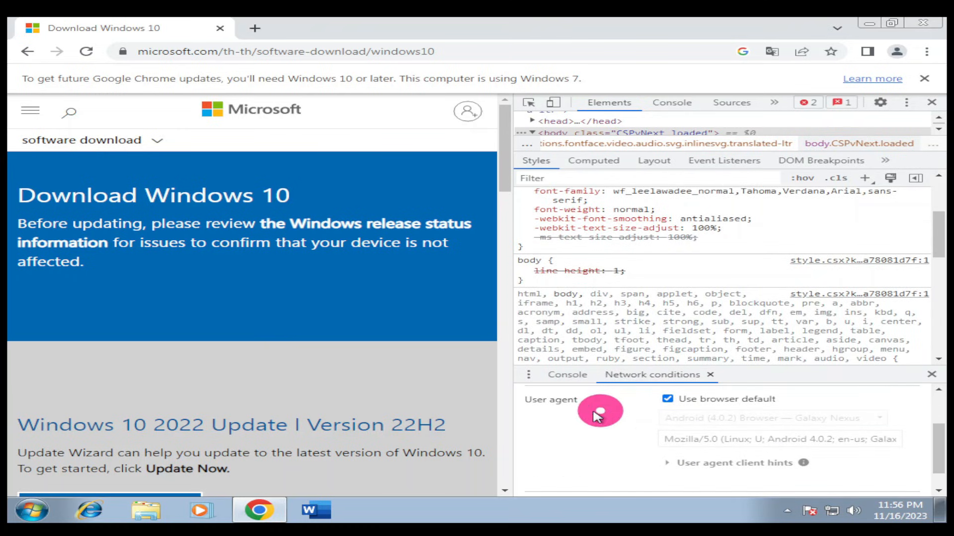
pyautogui.moveTo(559, 400)
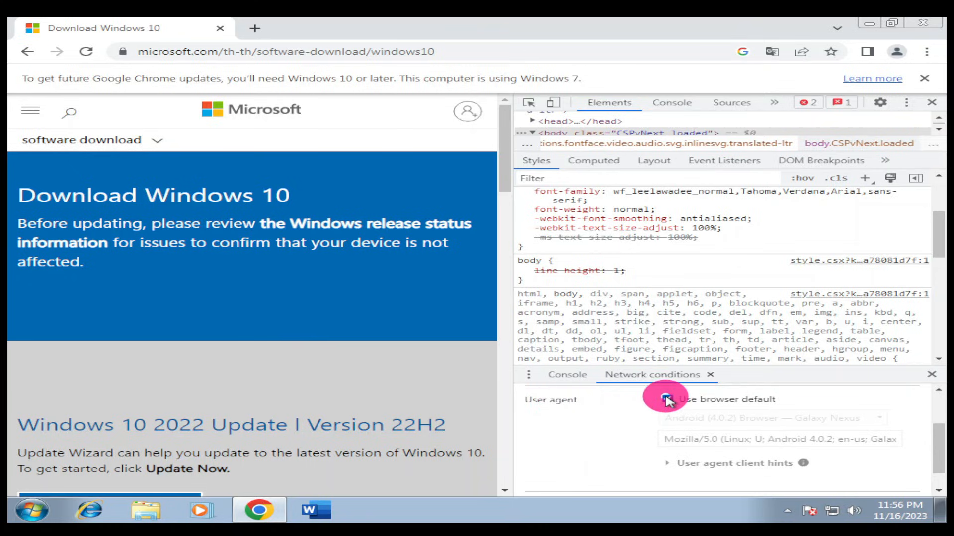
# Replace the default user agent with Android (4.0.2) Browser — Galaxy Nexus and reload.
pyautogui.click(667, 400)
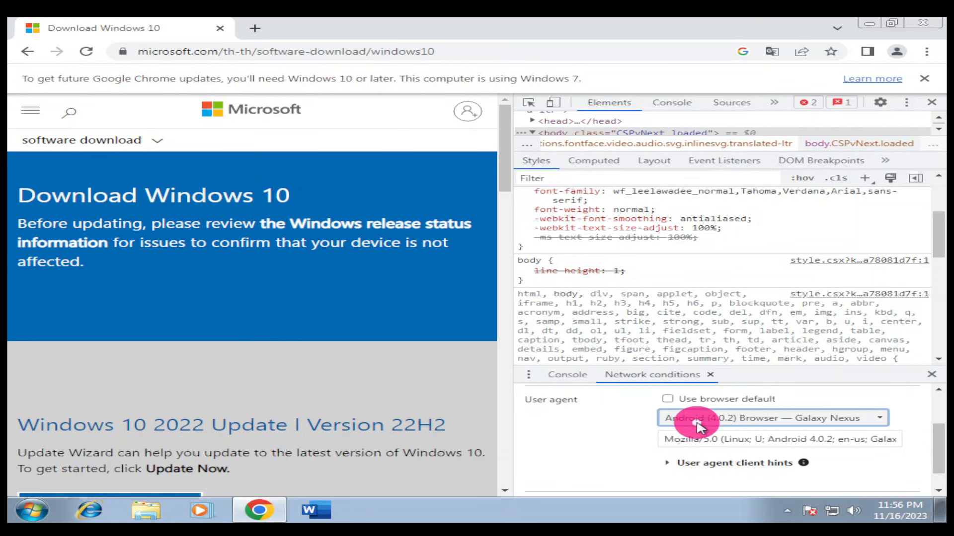
pyautogui.moveTo(736, 419)
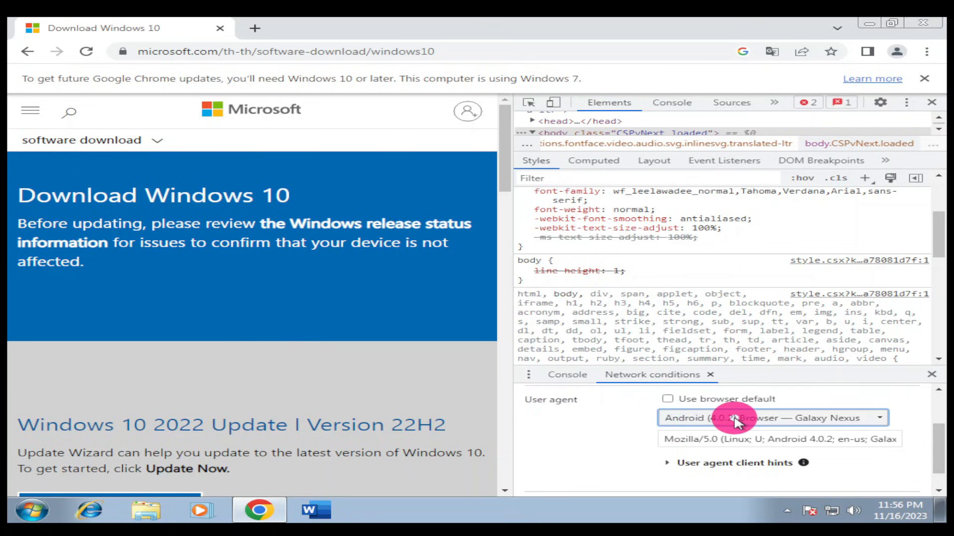
pyautogui.click(766, 418)
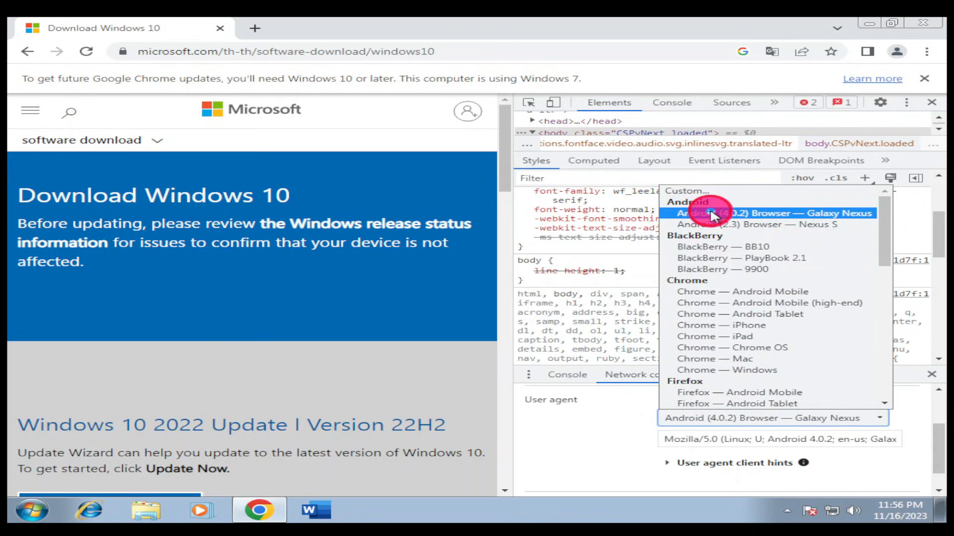
pyautogui.click(774, 212)
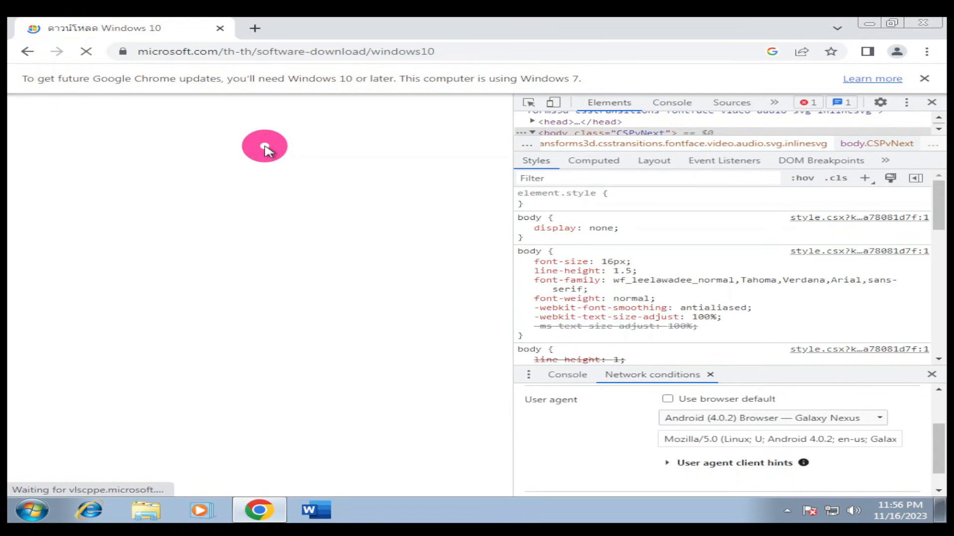
# Translate the reloaded mobile ISO download page to English via the context menu.
pyautogui.click(773, 51)
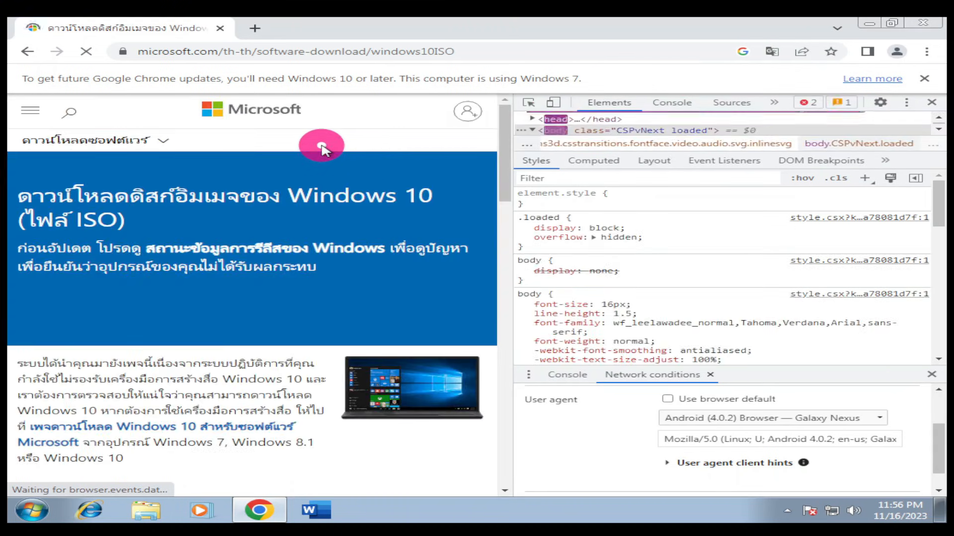
pyautogui.rightClick(321, 148)
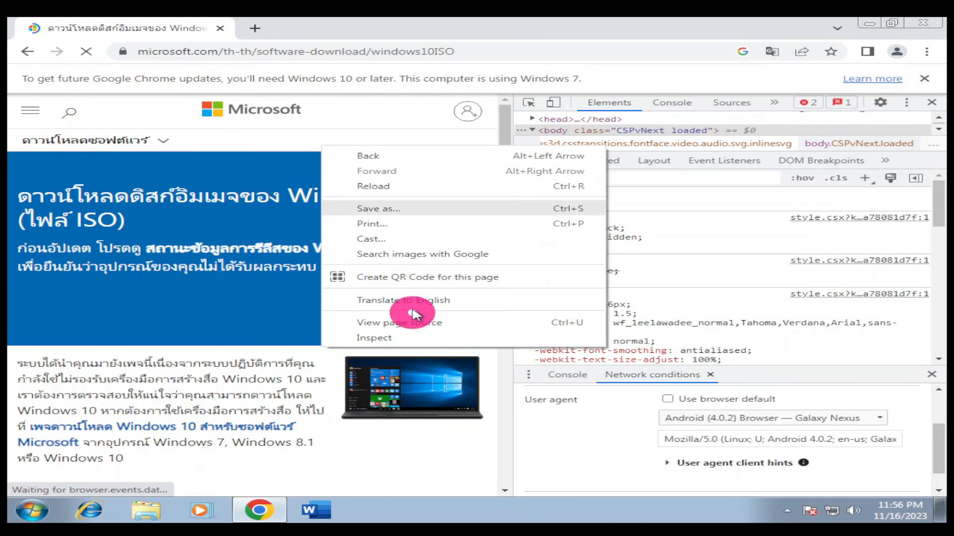
pyautogui.click(403, 300)
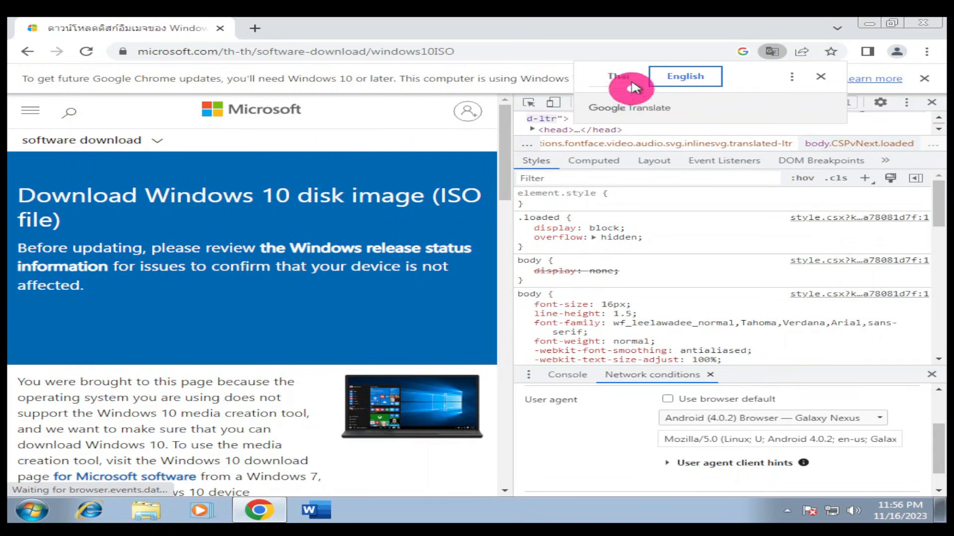
pyautogui.click(820, 76)
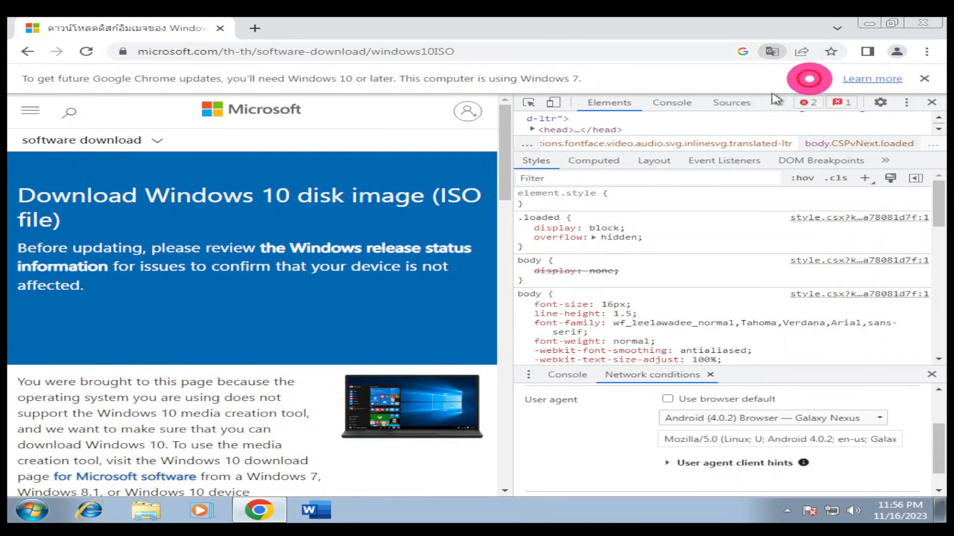
pyautogui.scroll(-3)
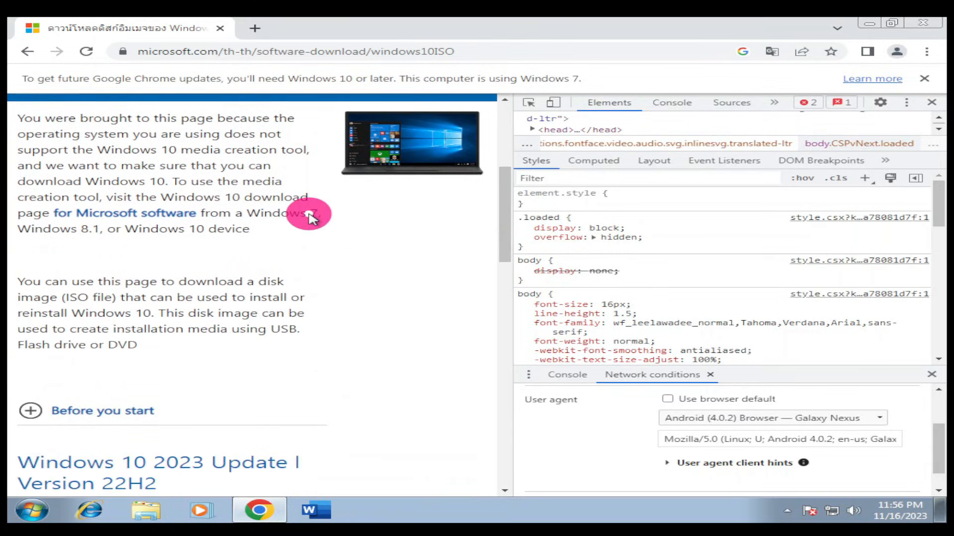
# Confirm Windows 10 (multi-edition ISO), then choose and confirm English (US) as product language.
pyautogui.scroll(-3)
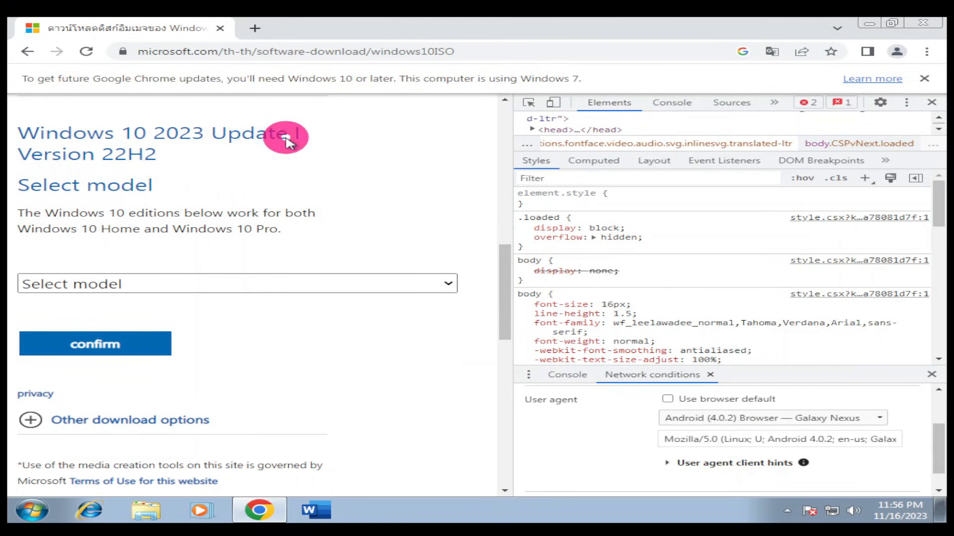
pyautogui.moveTo(177, 170)
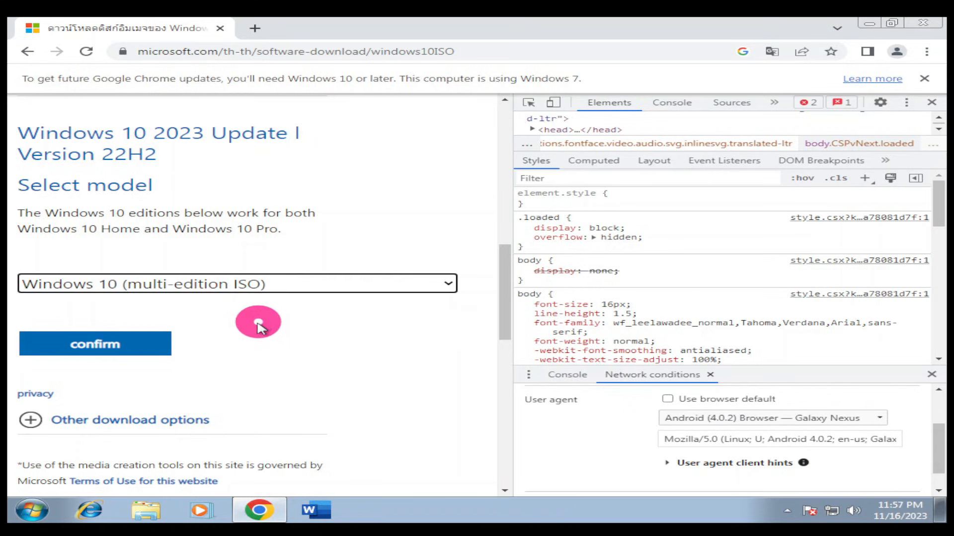
pyautogui.click(96, 344)
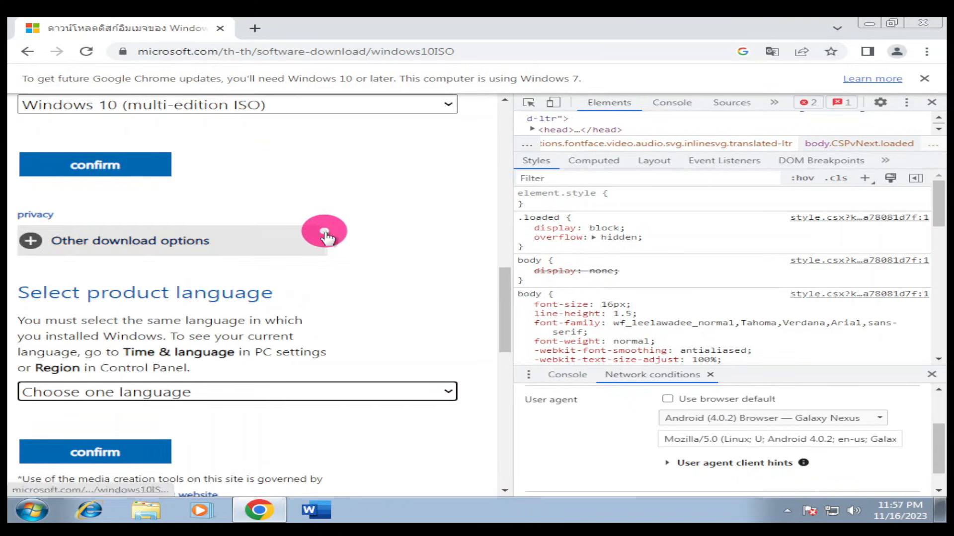
pyautogui.click(237, 392)
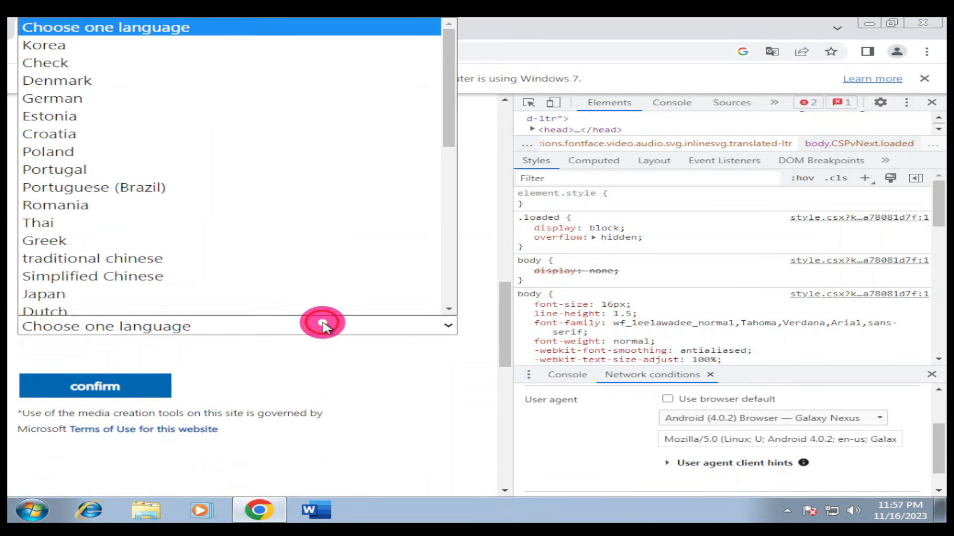
pyautogui.scroll(-3)
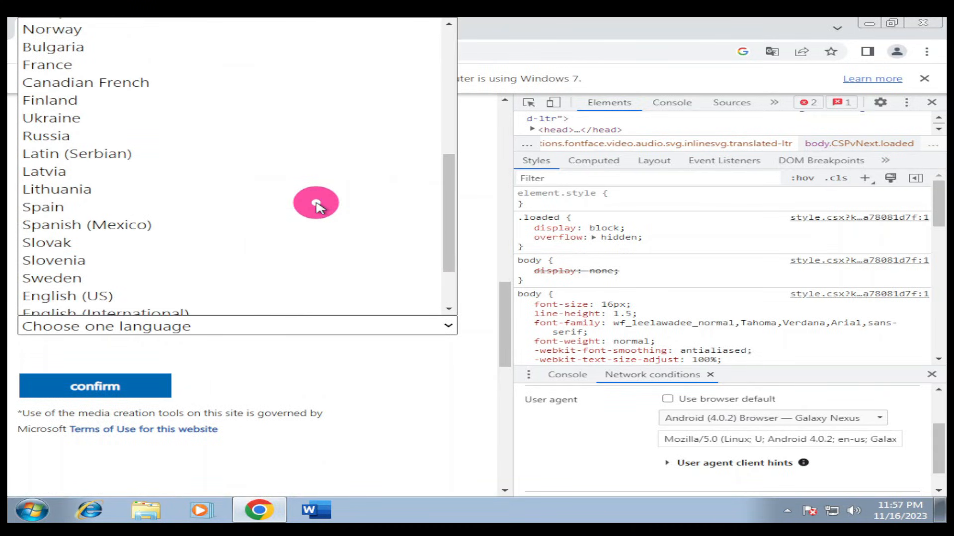
pyautogui.click(67, 218)
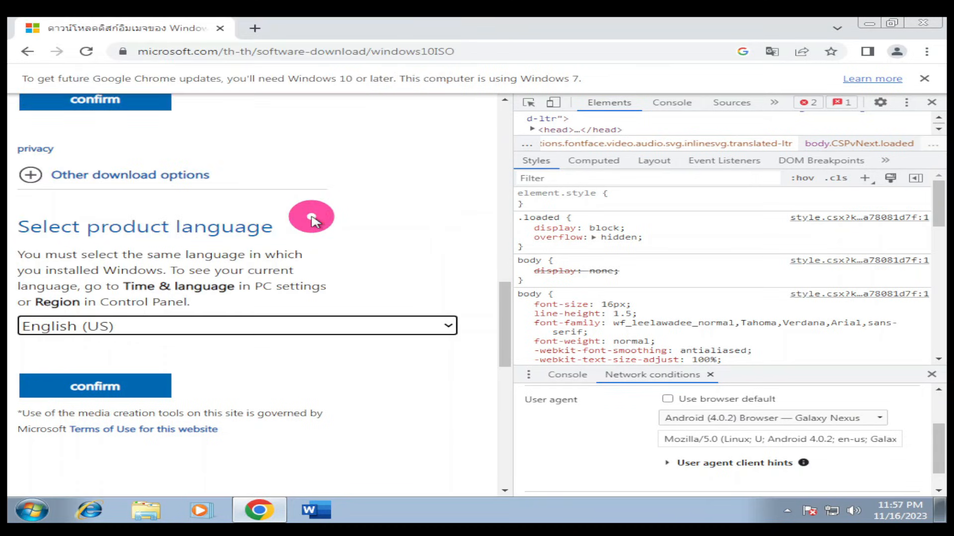
pyautogui.click(95, 385)
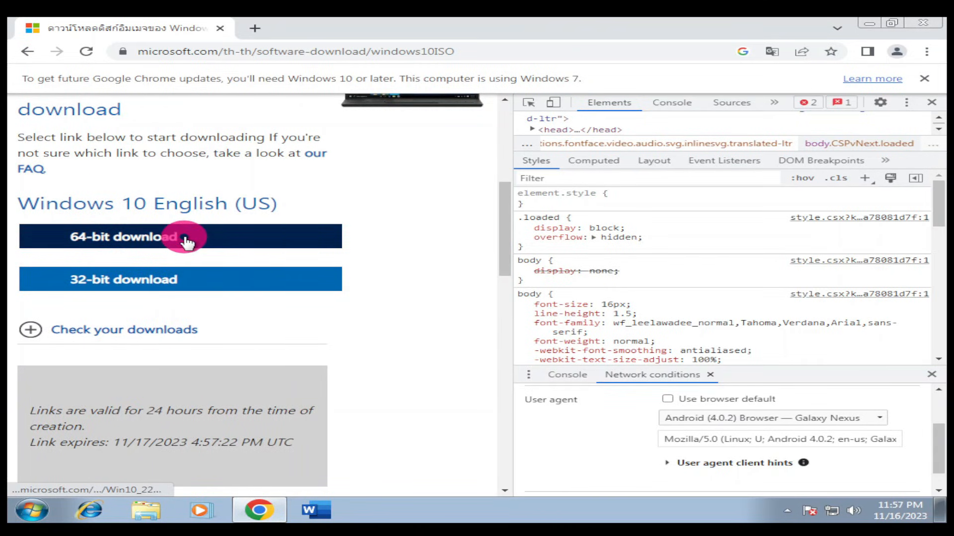
pyautogui.moveTo(281, 279)
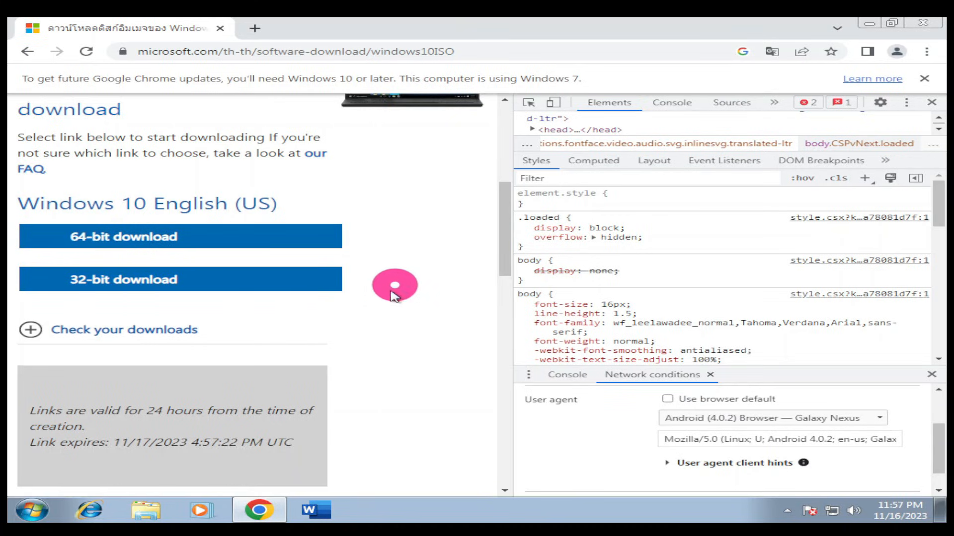
pyautogui.moveTo(346, 284)
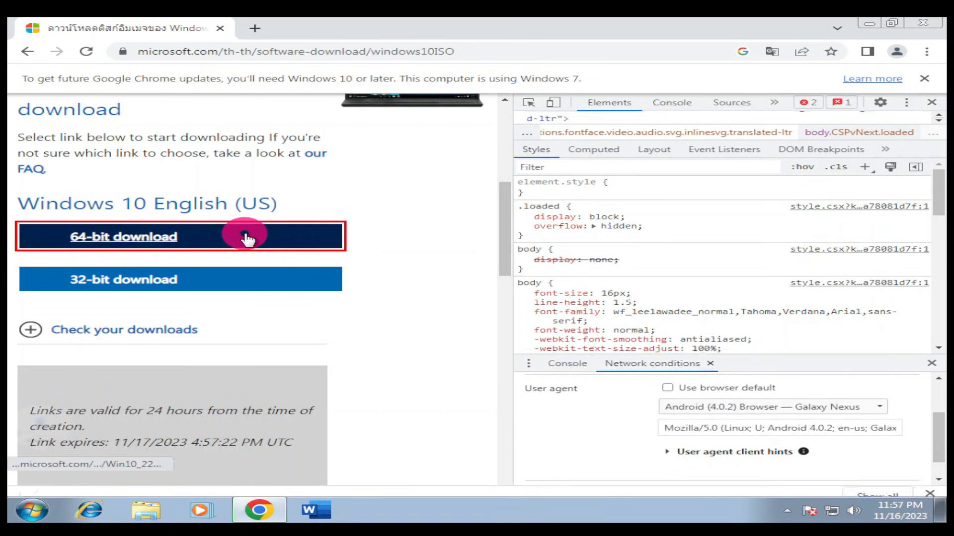
# Start the 64-bit Windows 10 English (US) ISO download.
pyautogui.click(123, 237)
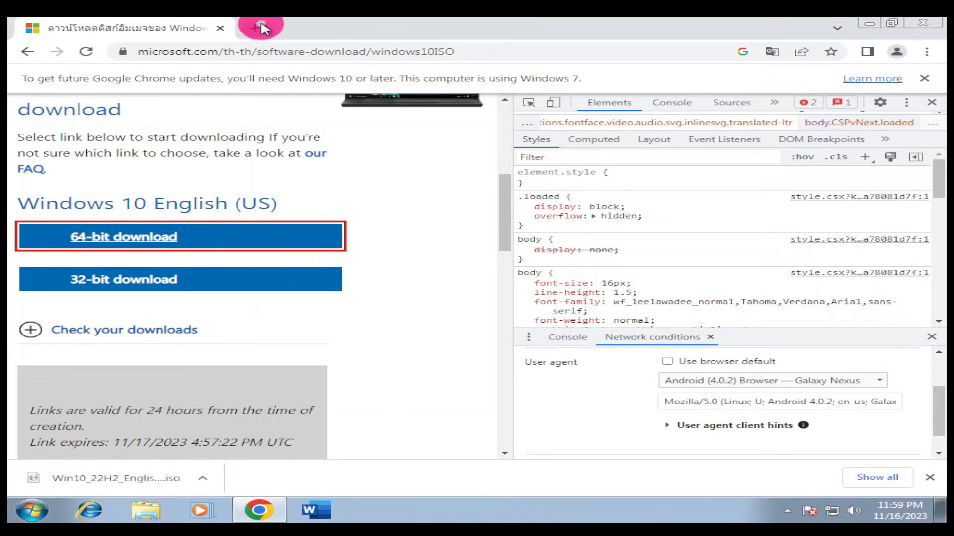
# In a new tab, search Google and go to the Elaborate Bytes Virtual CloneDrive page.
pyautogui.click(260, 28)
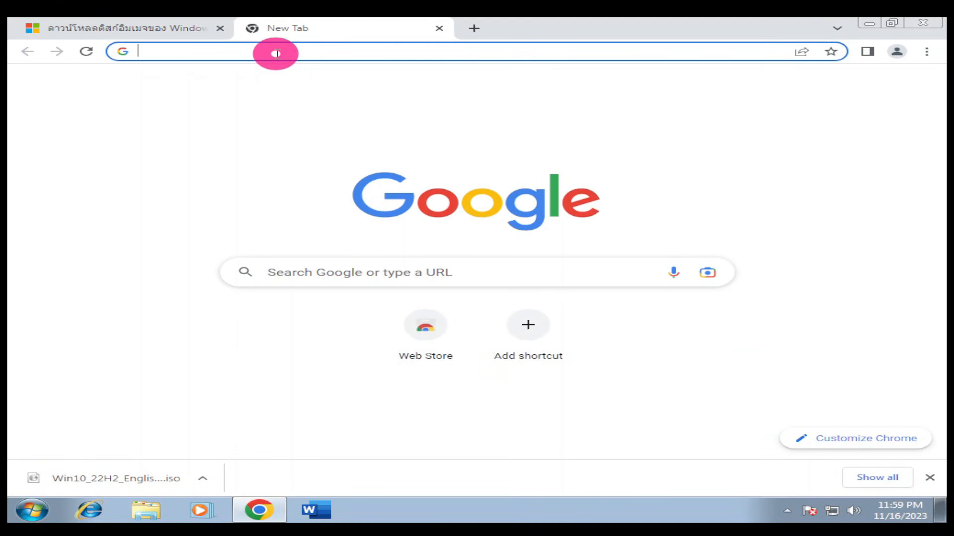
pyautogui.write('download windows 10')
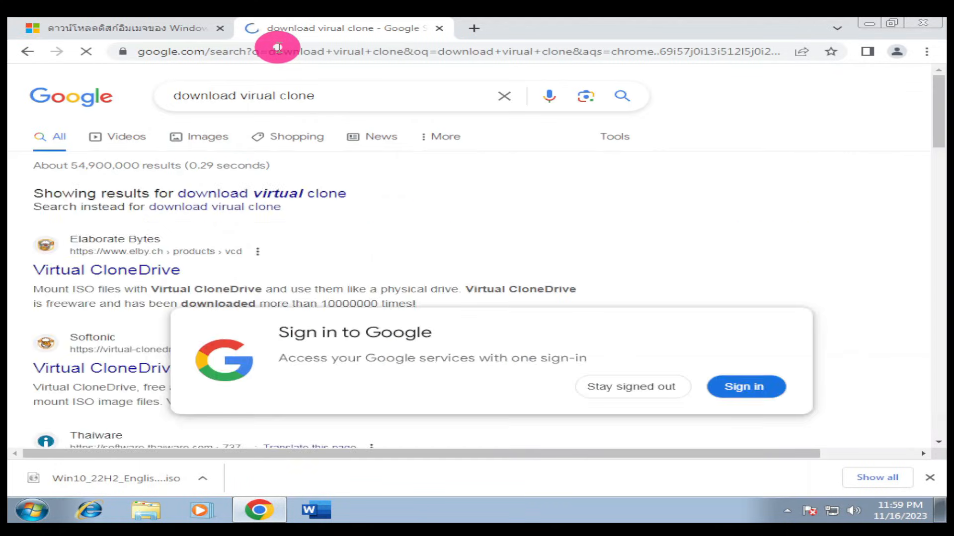
pyautogui.scroll(-3)
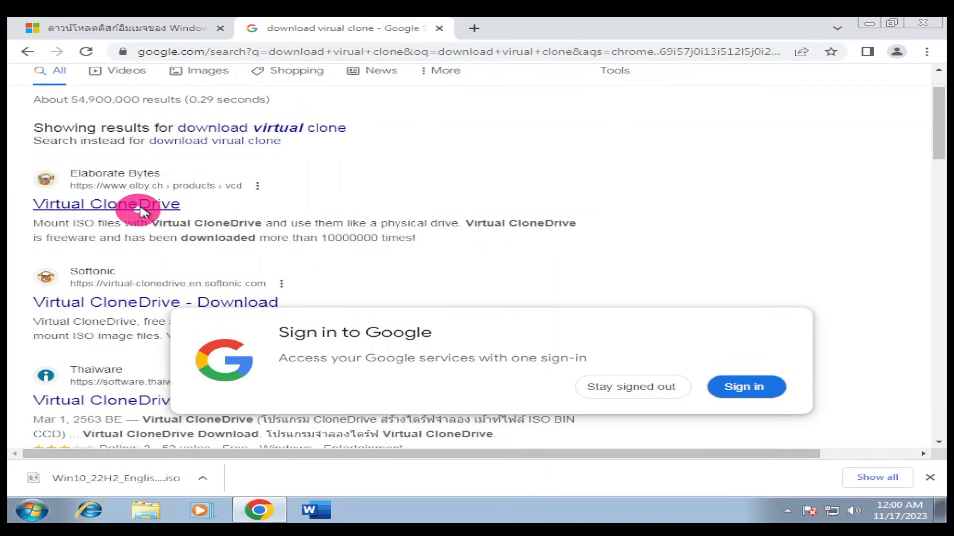
pyautogui.click(106, 203)
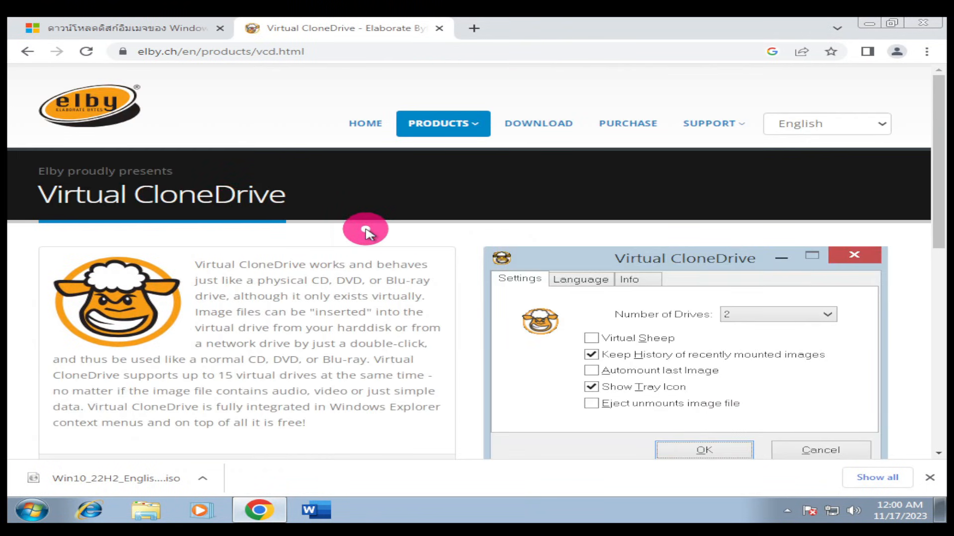
# Download the Virtual CloneDrive installer from elby.ch.
pyautogui.scroll(-3)
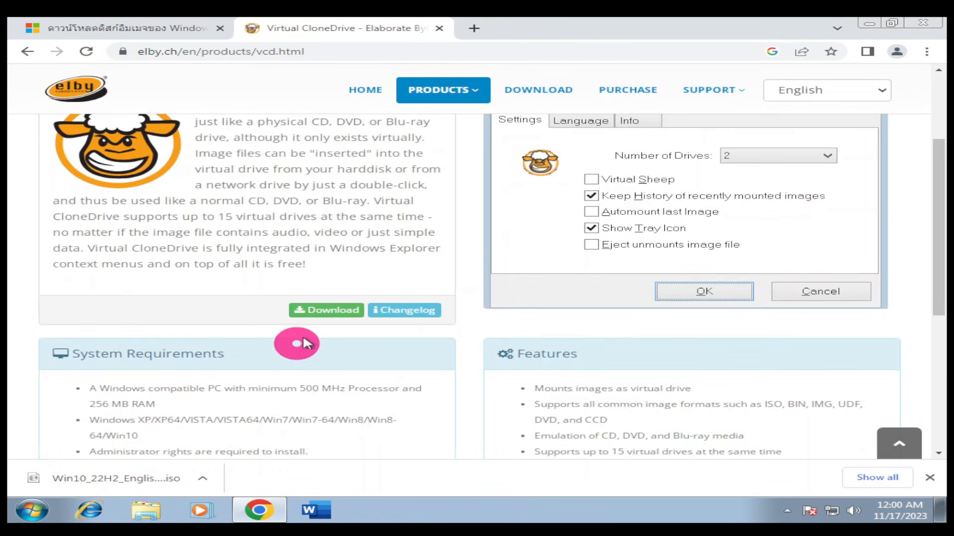
pyautogui.click(325, 310)
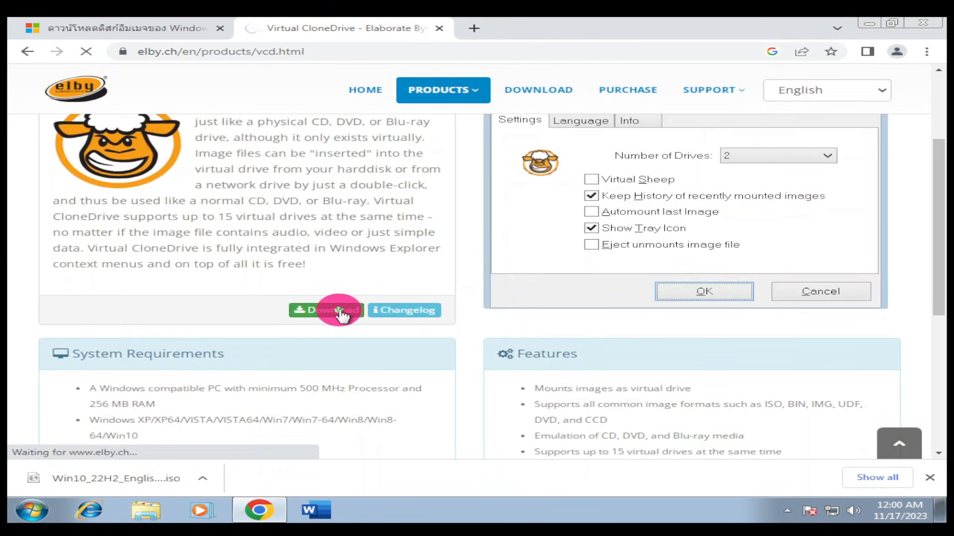
pyautogui.click(326, 310)
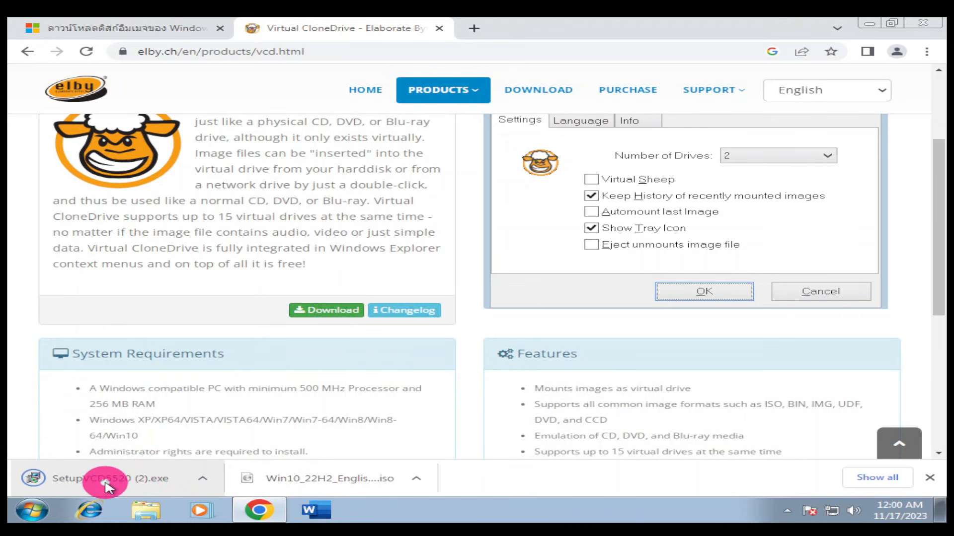
pyautogui.moveTo(362, 487)
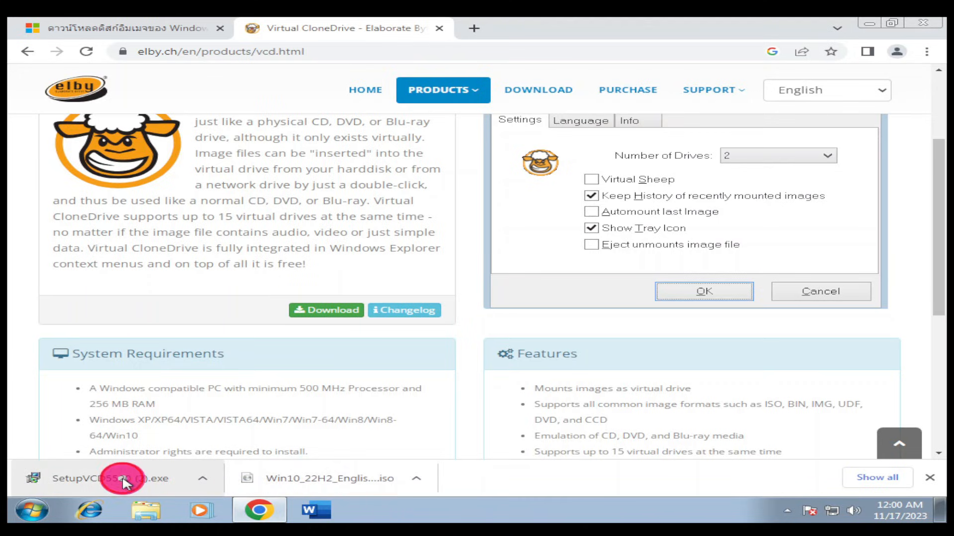
# Run SetupVCD, allow UAC, do the Full install and close the completed installer.
pyautogui.click(123, 478)
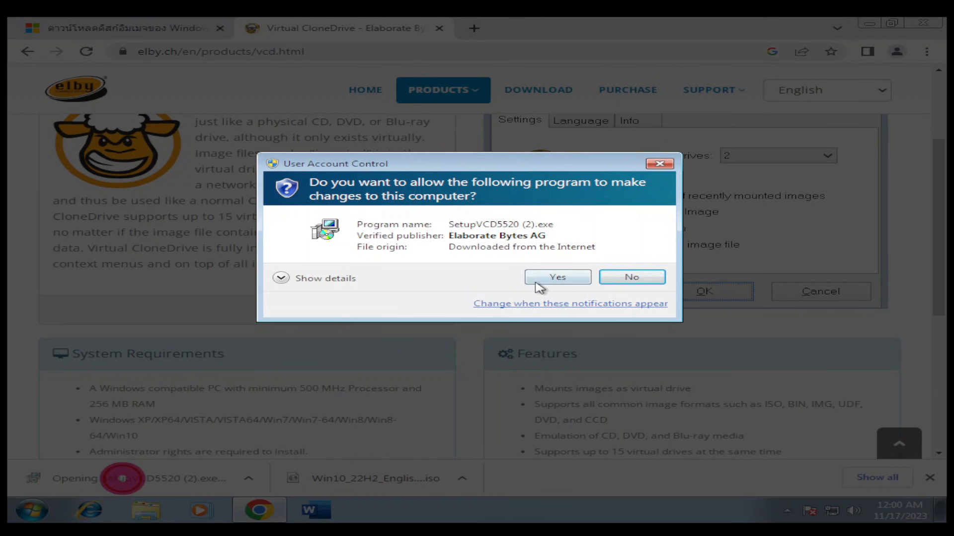
pyautogui.click(556, 277)
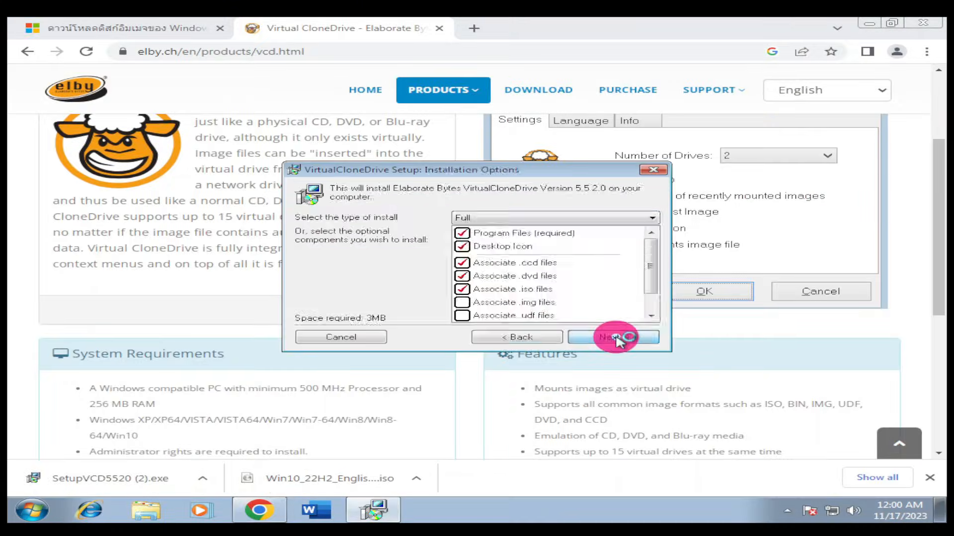
pyautogui.click(613, 336)
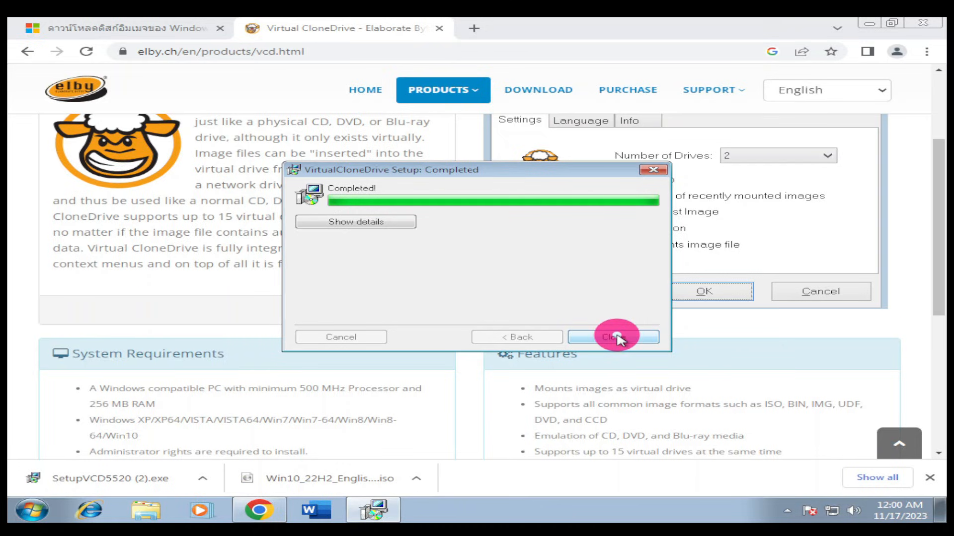
pyautogui.click(613, 337)
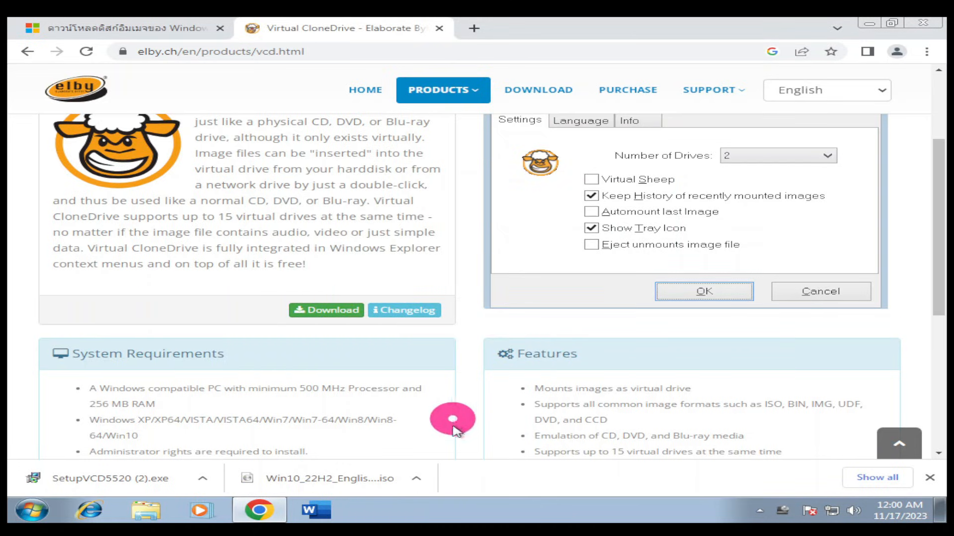
# From Downloads, mount the Win10_22H2_English_x64v1 ISO as Virtual CloneDrive E:.
pyautogui.click(416, 478)
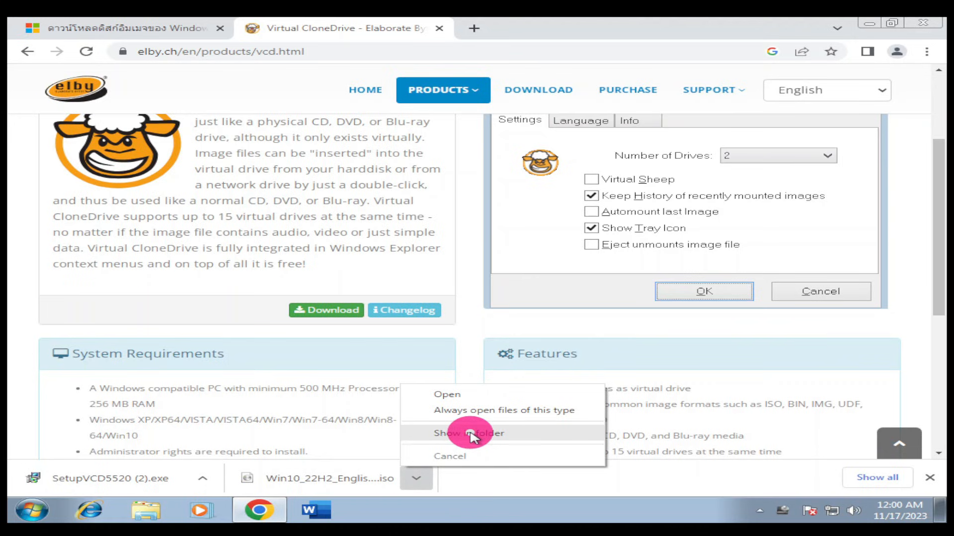
pyautogui.click(469, 433)
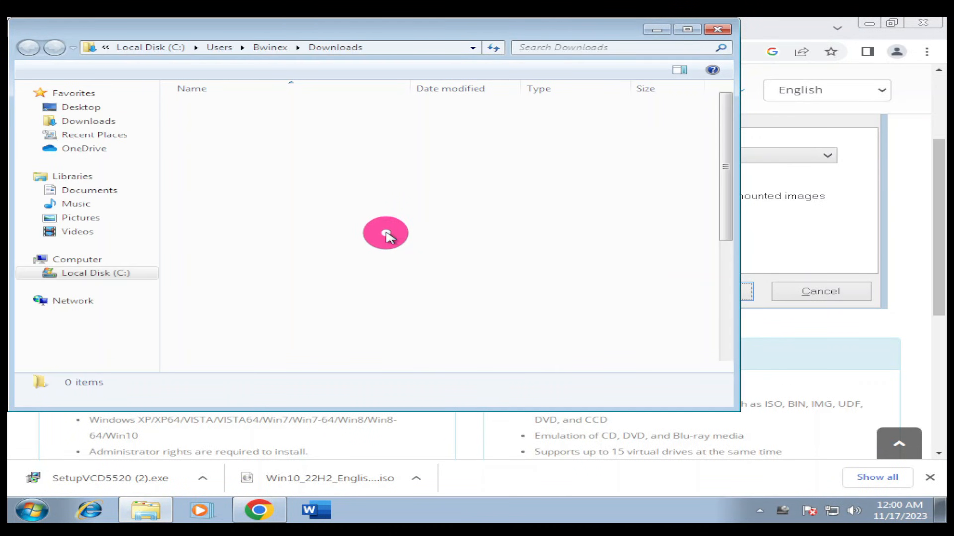
pyautogui.click(274, 365)
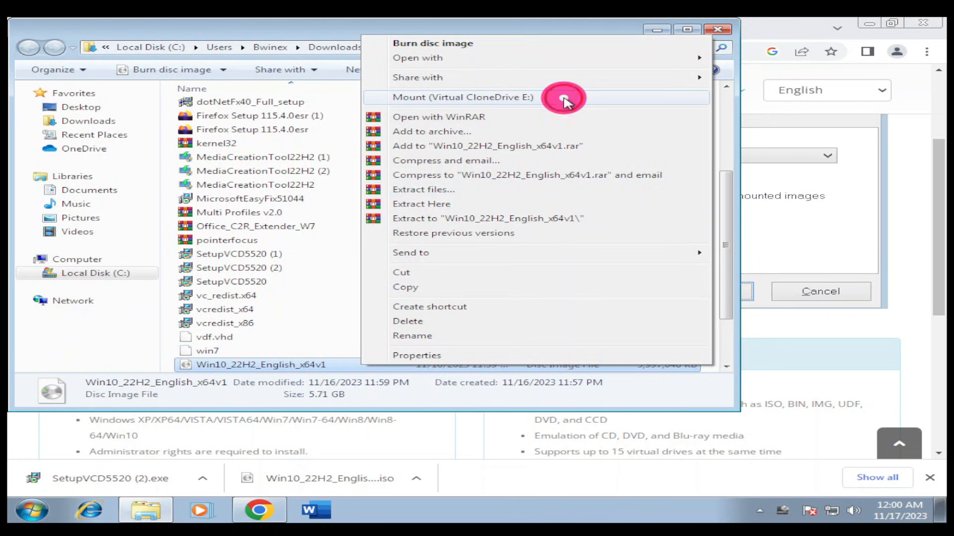
pyautogui.click(462, 96)
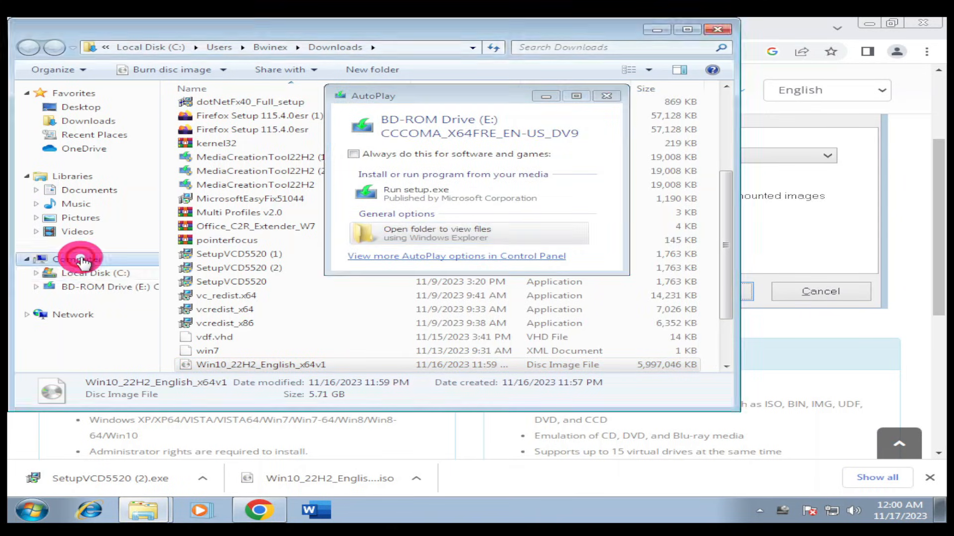
# In Computer, open BD-ROM Drive (E:) to show the mounted disc's contents with setup.
pyautogui.click(77, 258)
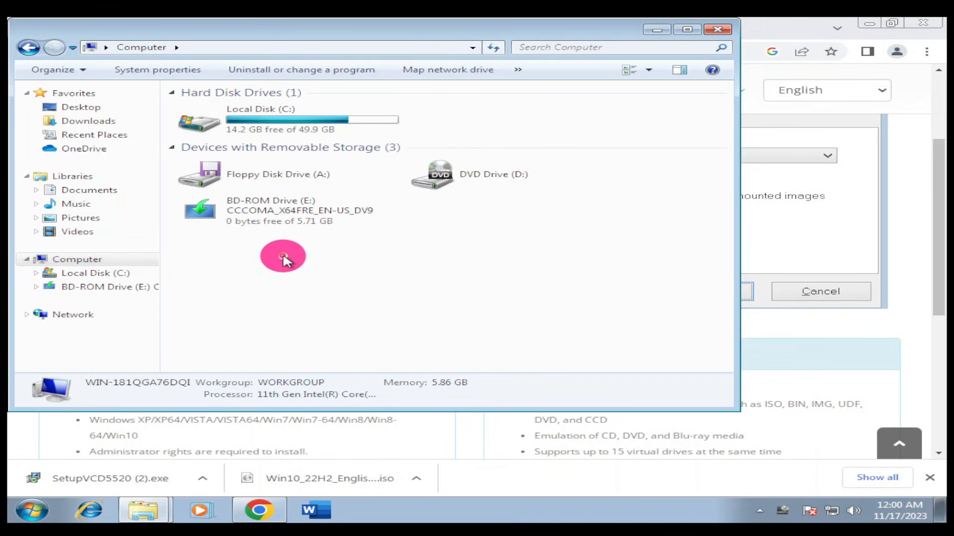
pyautogui.click(310, 222)
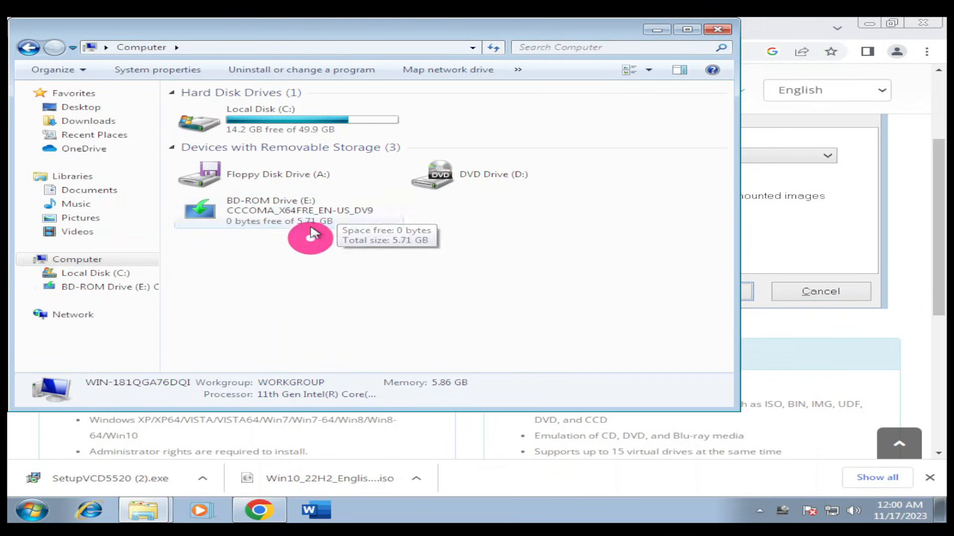
pyautogui.rightClick(298, 210)
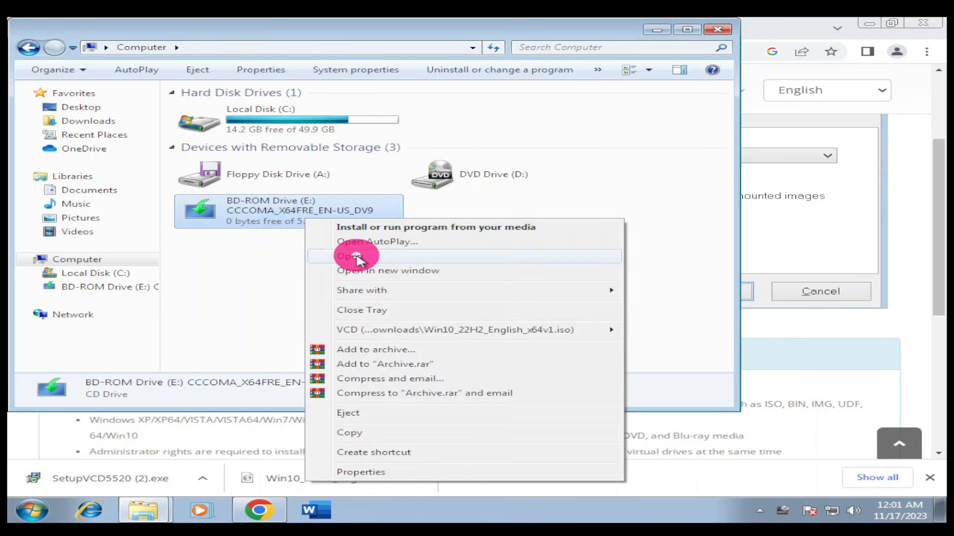
pyautogui.click(350, 256)
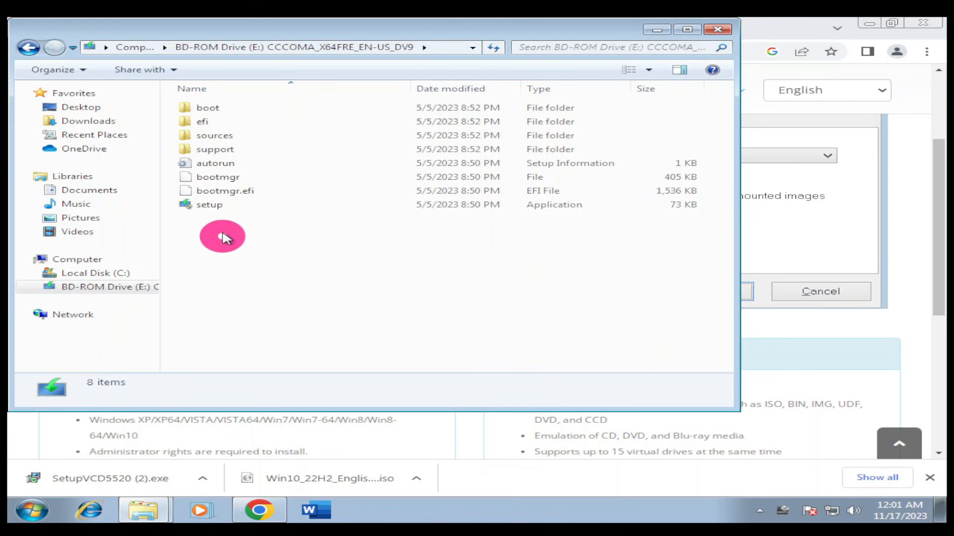
# Copy the full path of the setup application on the mounted E: disc.
pyautogui.click(210, 205)
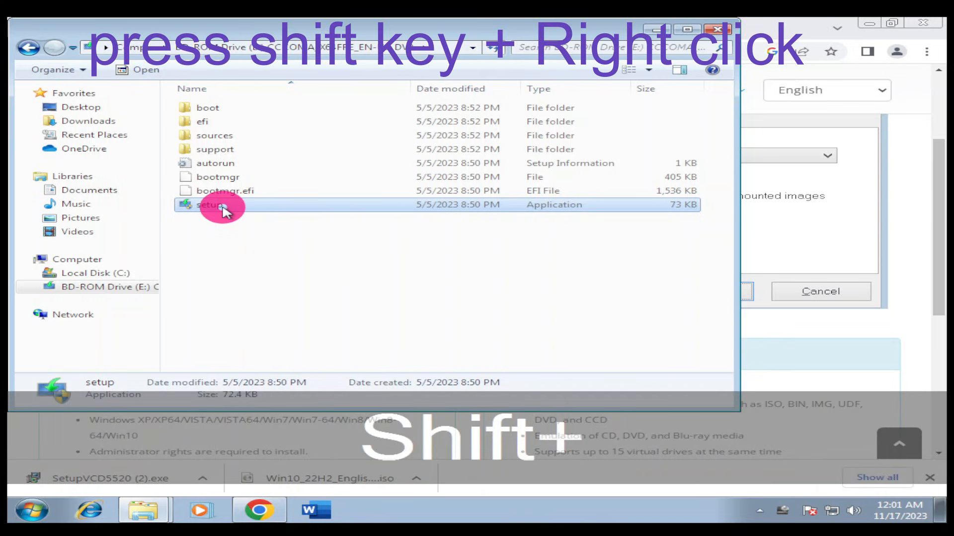
pyautogui.rightClick(218, 207)
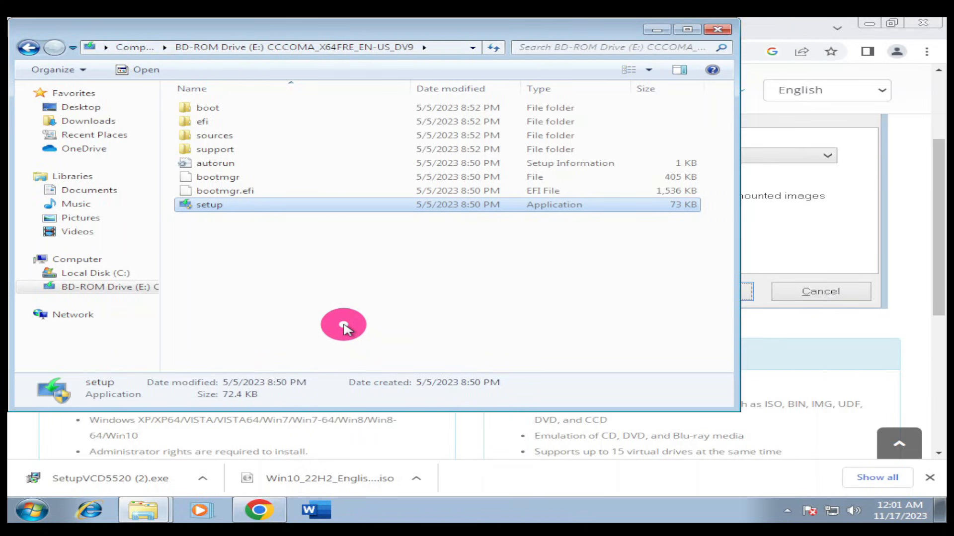
pyautogui.moveTo(334, 205)
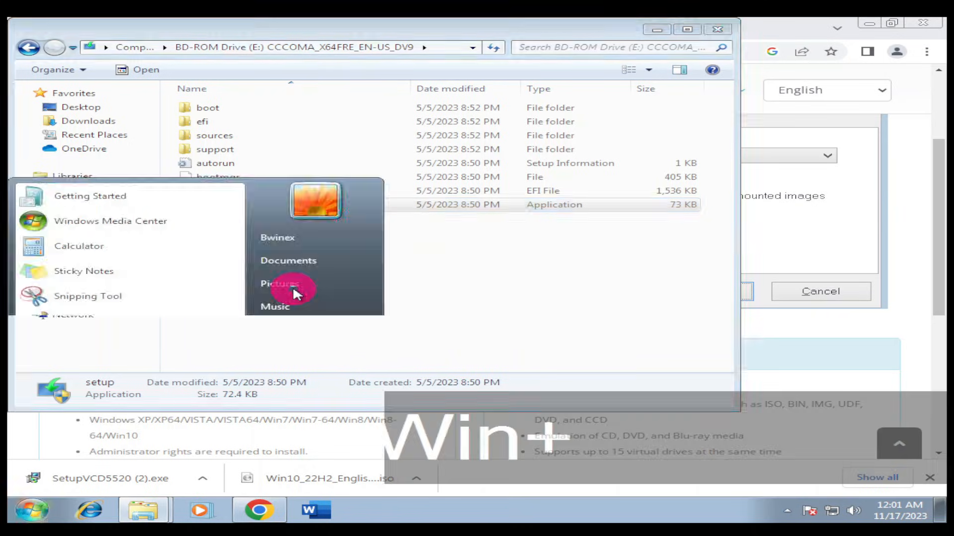
# Launch cmd from Start search as administrator and approve the UAC prompt.
pyautogui.write('c')
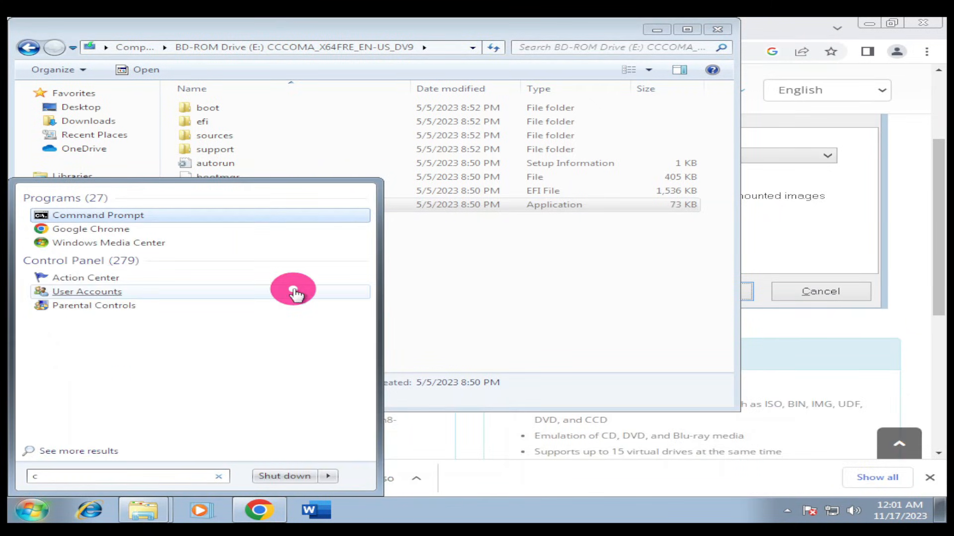
pyautogui.write('md')
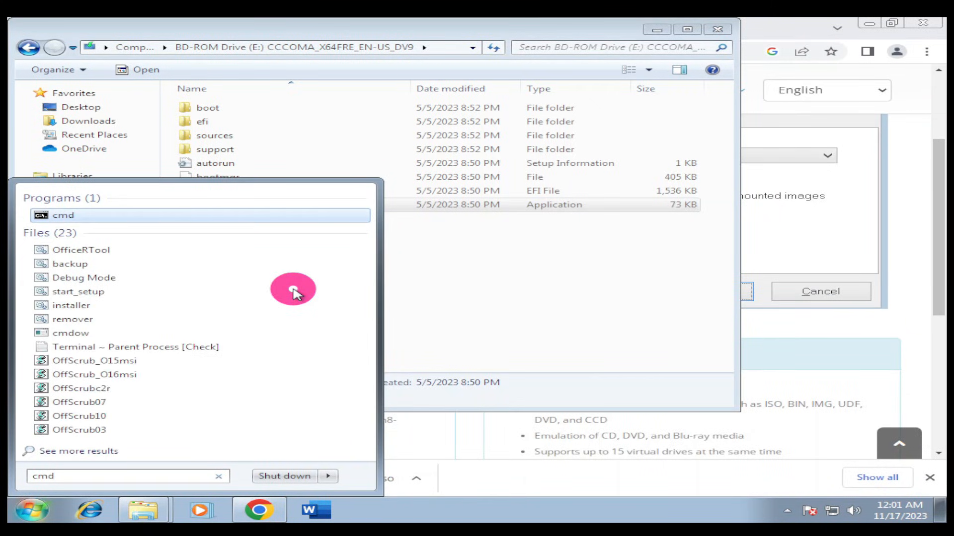
pyautogui.rightClick(63, 215)
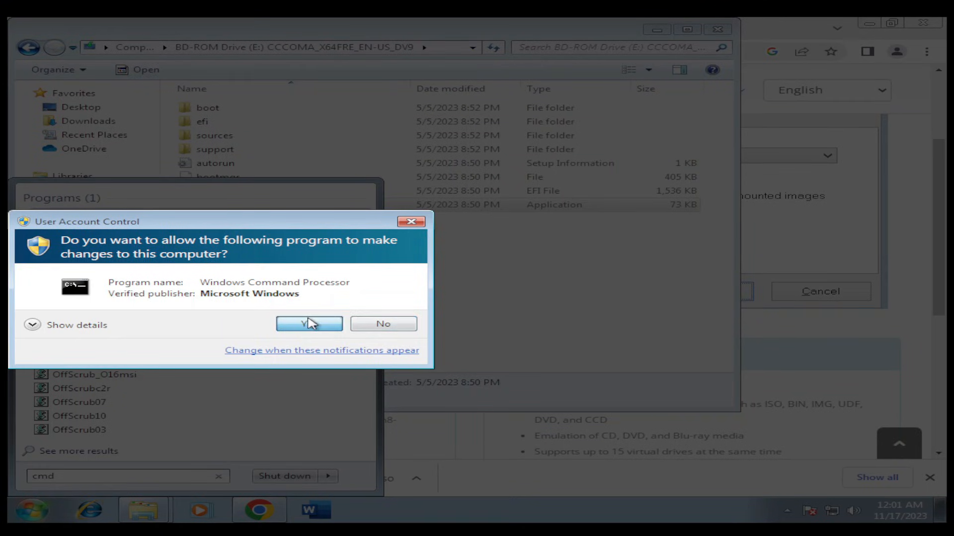
pyautogui.click(309, 323)
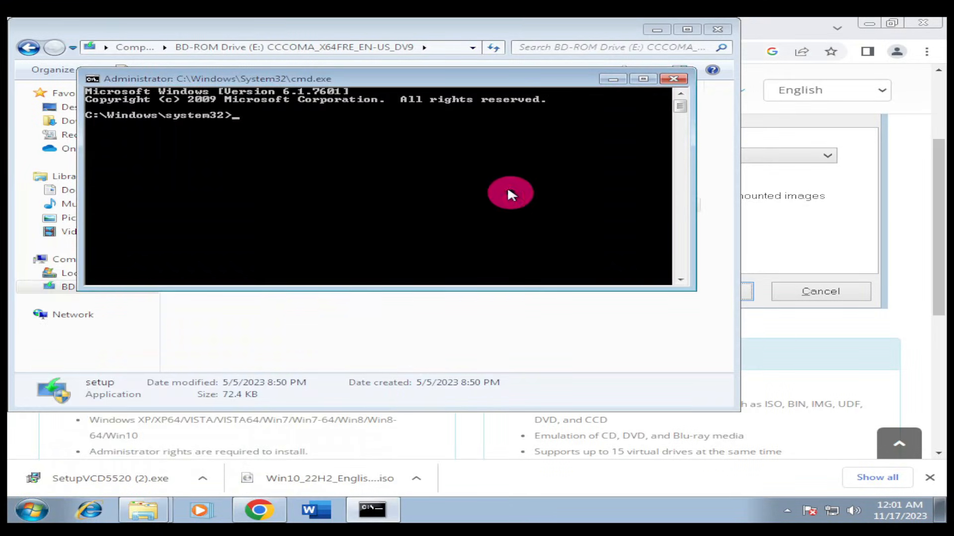
pyautogui.moveTo(502, 186)
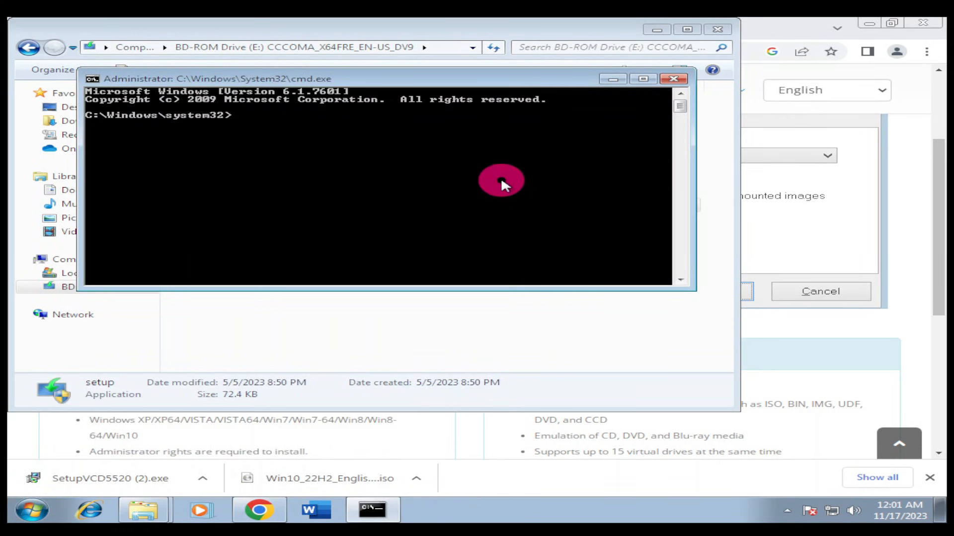
pyautogui.moveTo(633, 102)
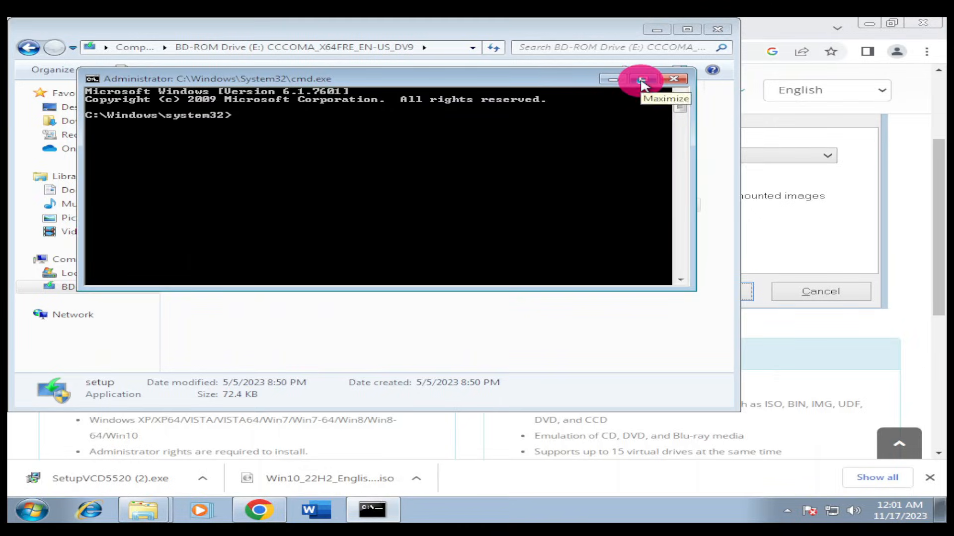
# Run "E:\setup.exe" /auto upgrade in the maximized Command Prompt to begin the unattended upgrade.
pyautogui.click(638, 79)
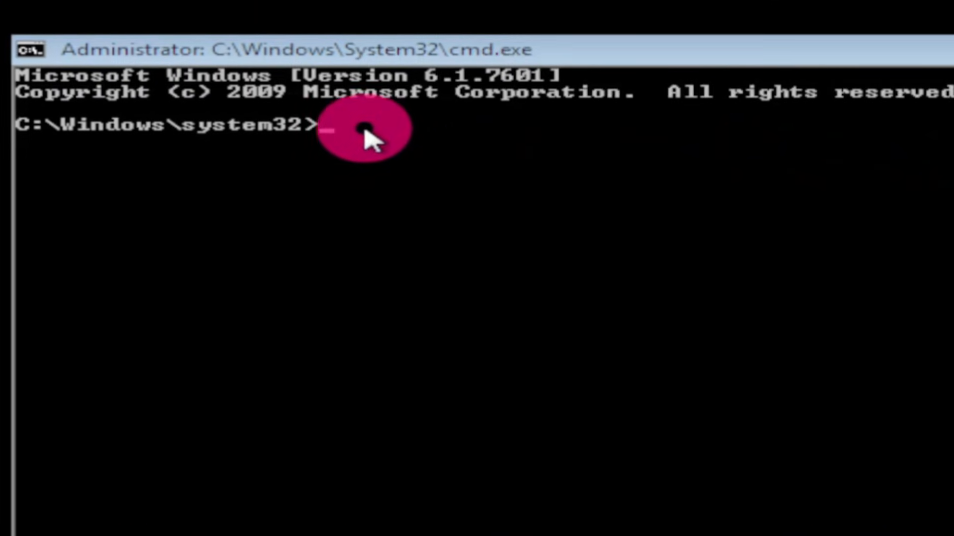
pyautogui.rightClick(365, 128)
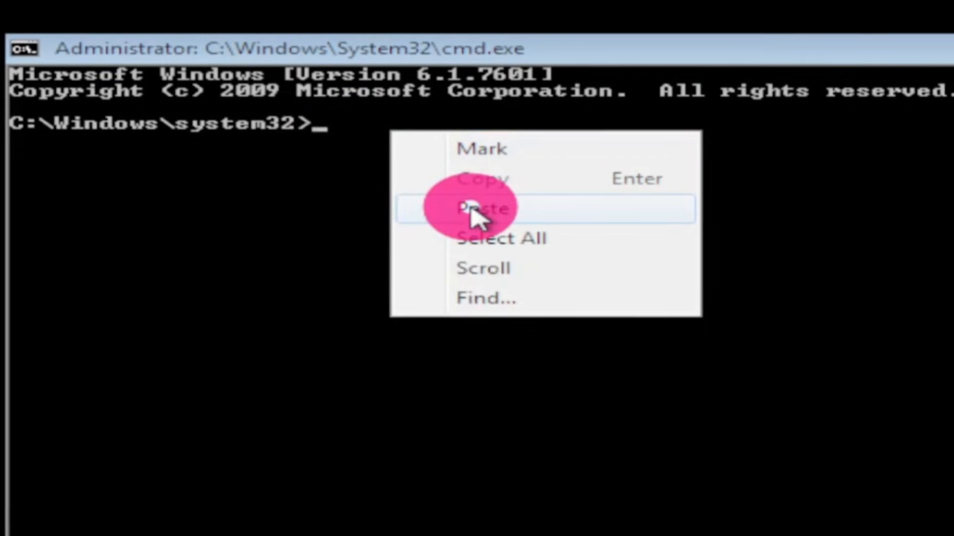
pyautogui.click(482, 207)
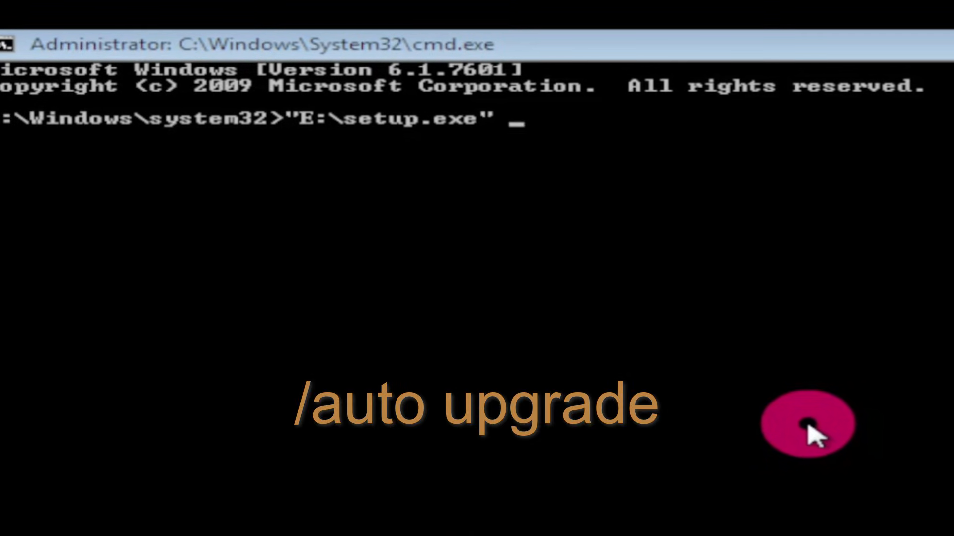
pyautogui.write('/a')
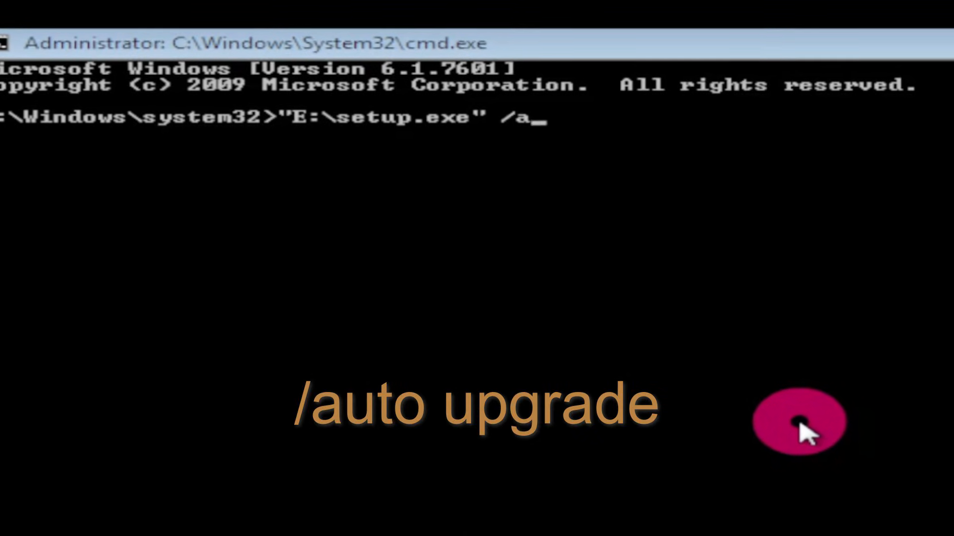
pyautogui.write('uto')
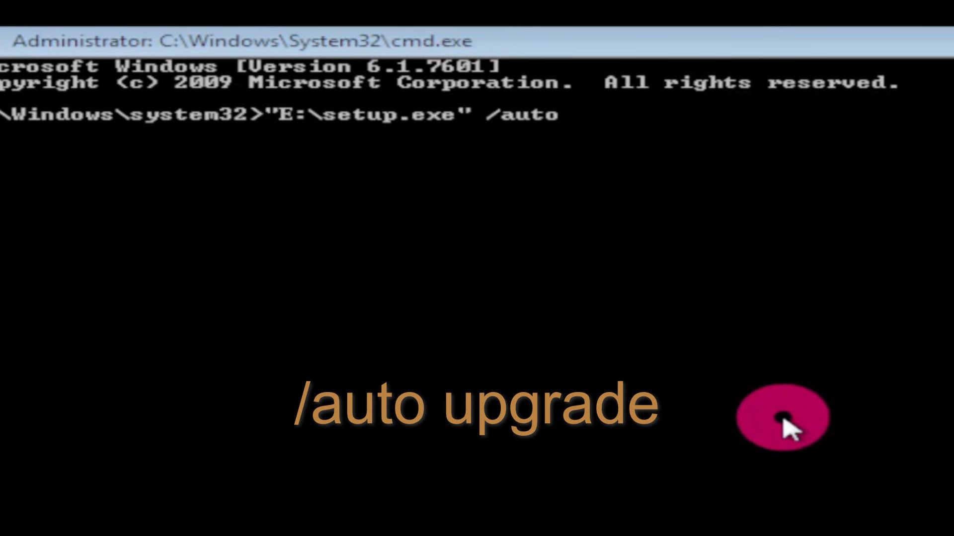
pyautogui.write('upgrade')
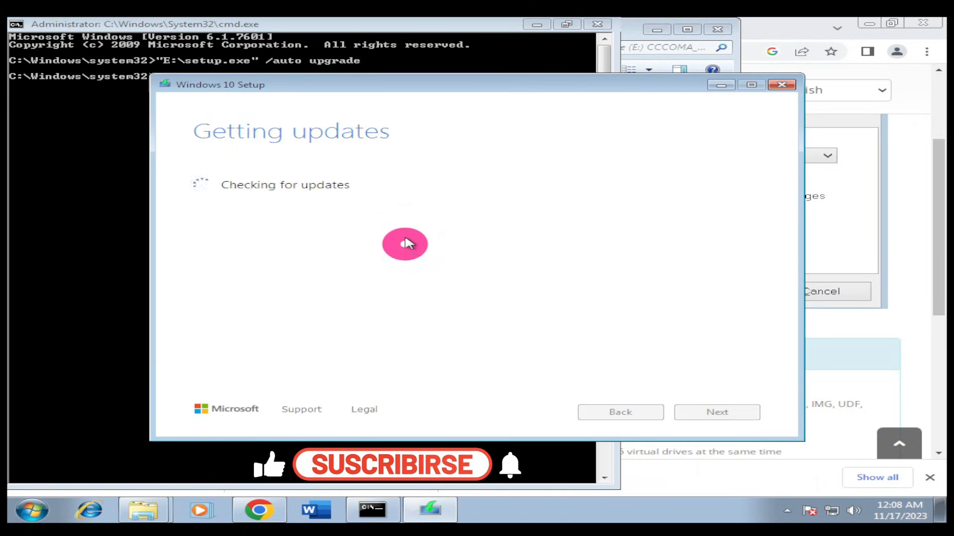
pyautogui.moveTo(281, 129)
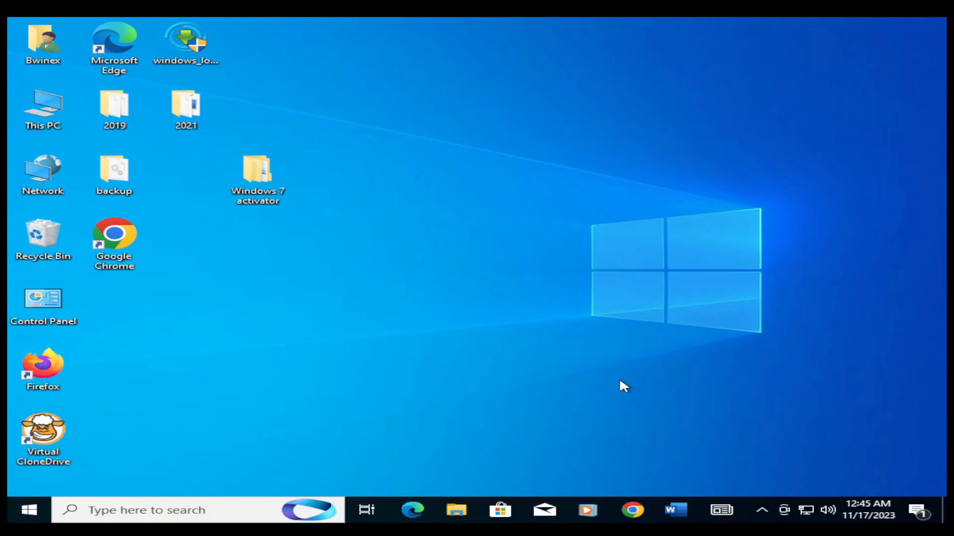
pyautogui.moveTo(505, 305)
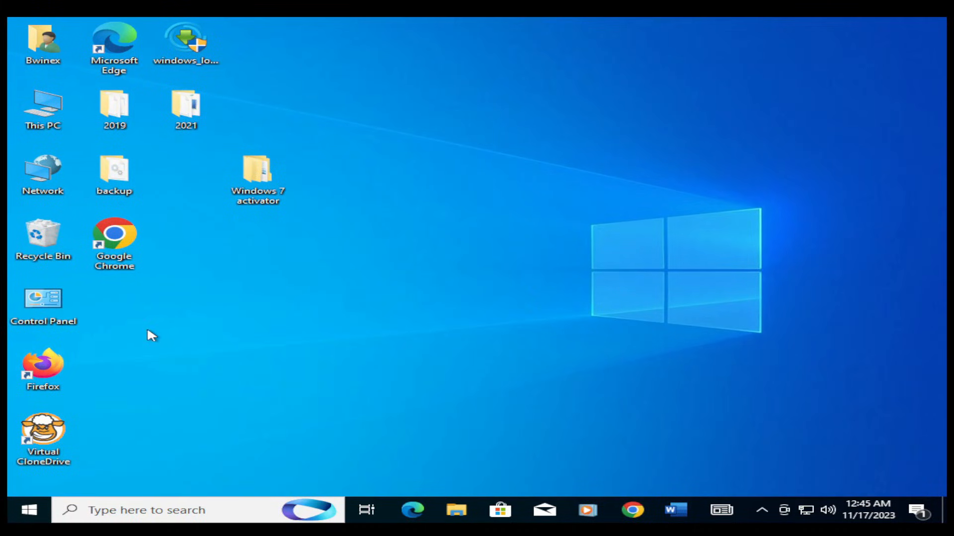
pyautogui.click(28, 511)
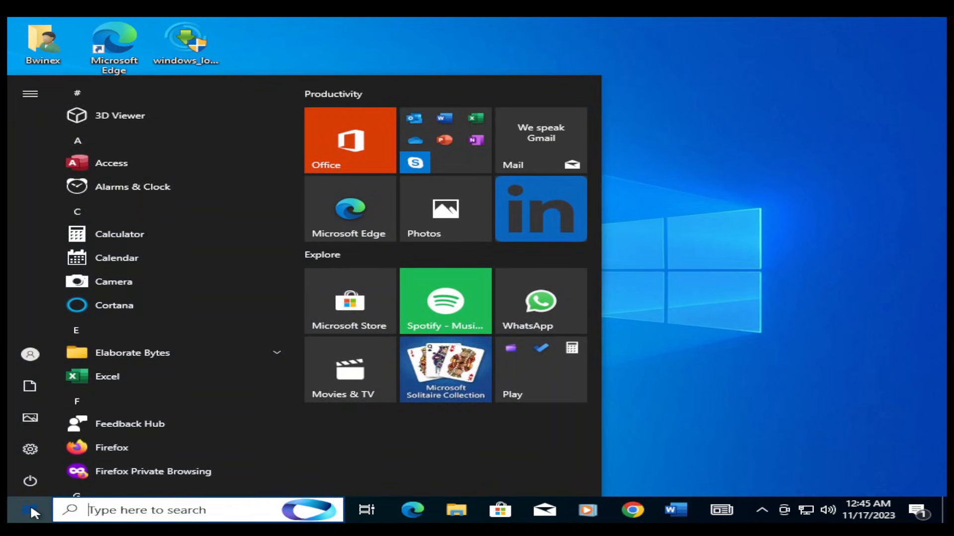
pyautogui.click(29, 511)
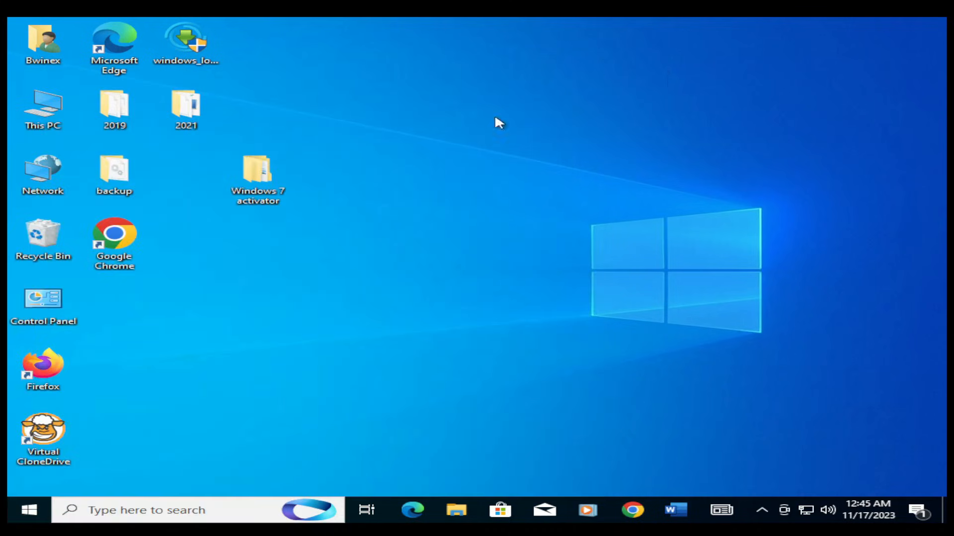
pyautogui.click(256, 173)
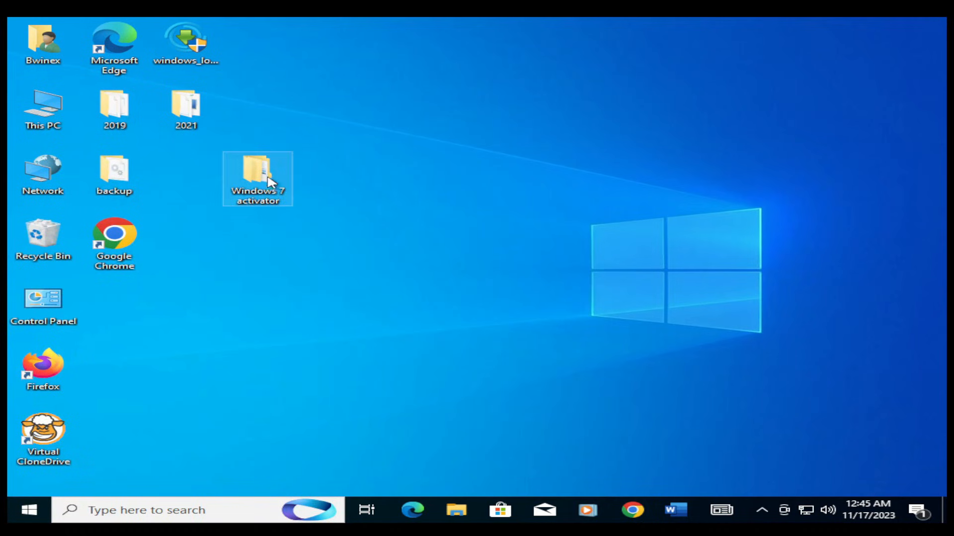
pyautogui.moveTo(295, 175)
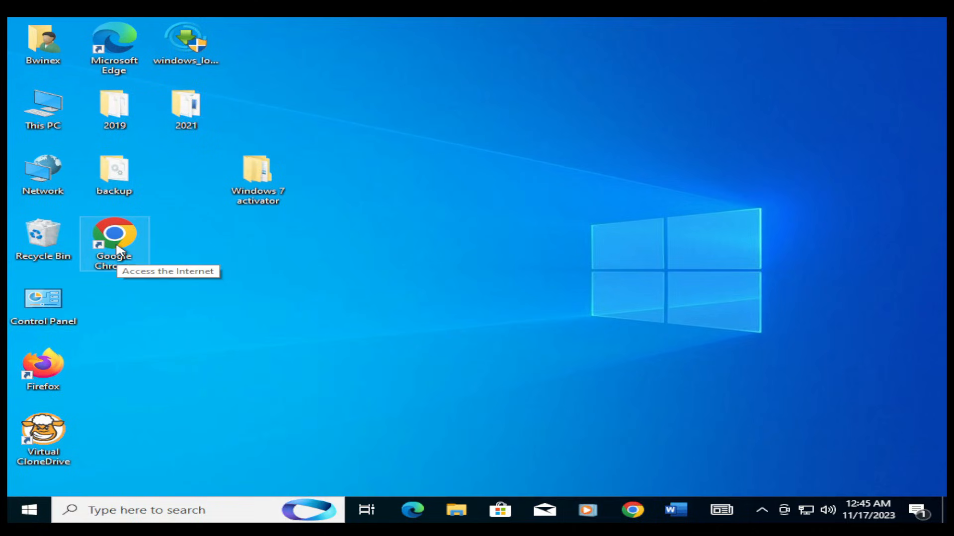
pyautogui.moveTo(43, 368)
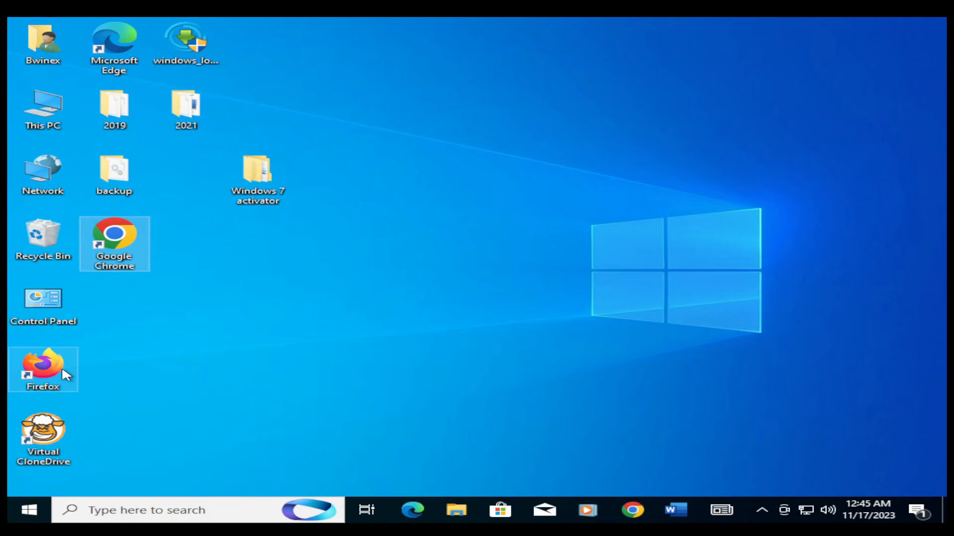